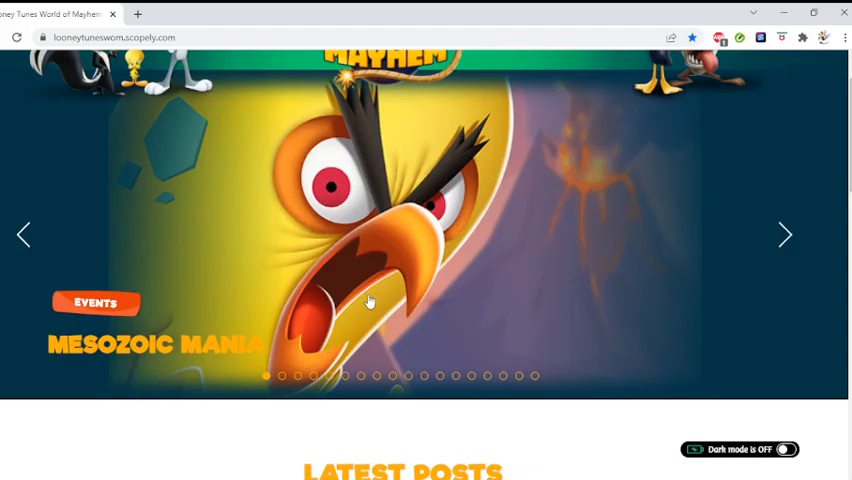
Scroll the Upcoming Events in March post down to the Road to Seasons calendar.
{"action": "scroll", "scroll_direction": "down", "scroll_amount": 3}
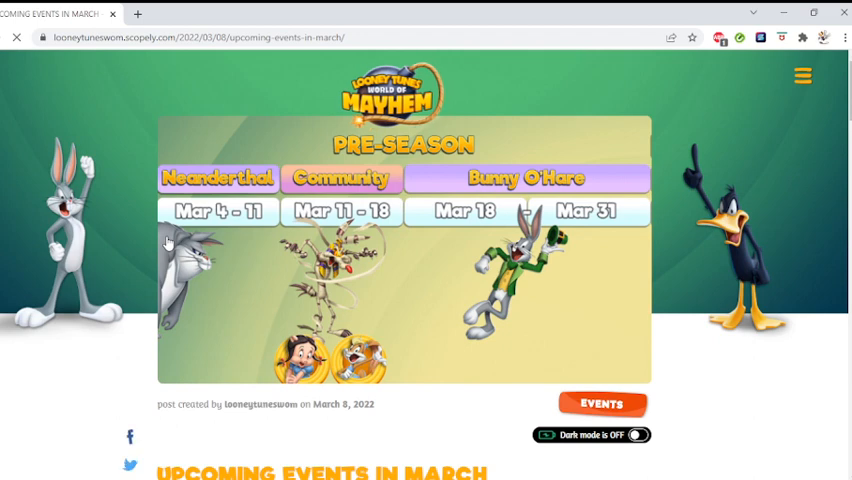
{"action": "scroll", "scroll_direction": "down", "scroll_amount": 3}
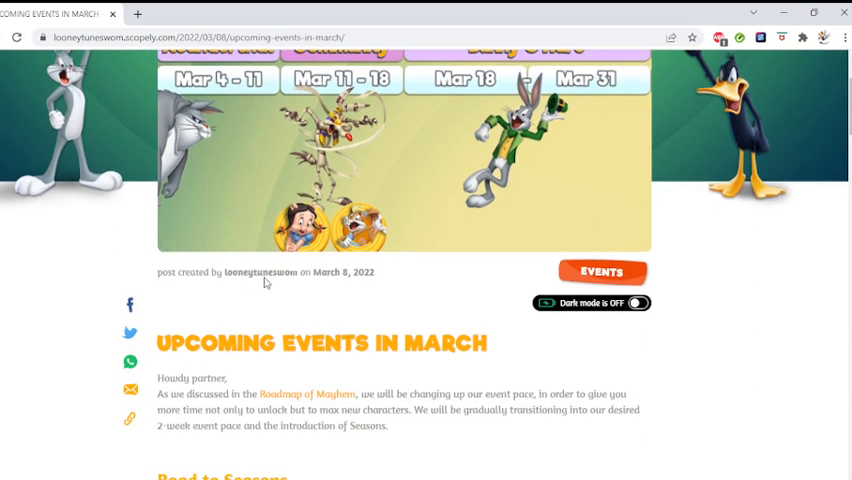
{"action": "scroll", "scroll_direction": "down", "scroll_amount": 3}
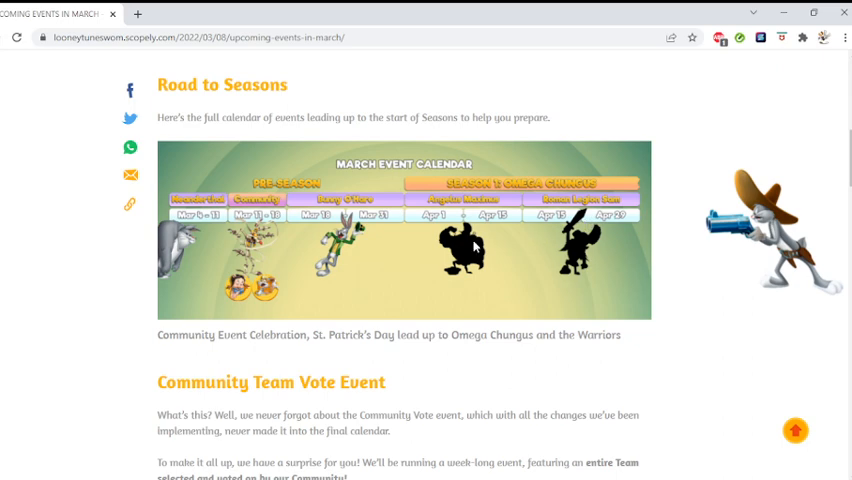
Scroll past the calendar to the Community Team Vote Event showing Horror Team as winner.
{"action": "scroll", "scroll_direction": "down", "scroll_amount": 3}
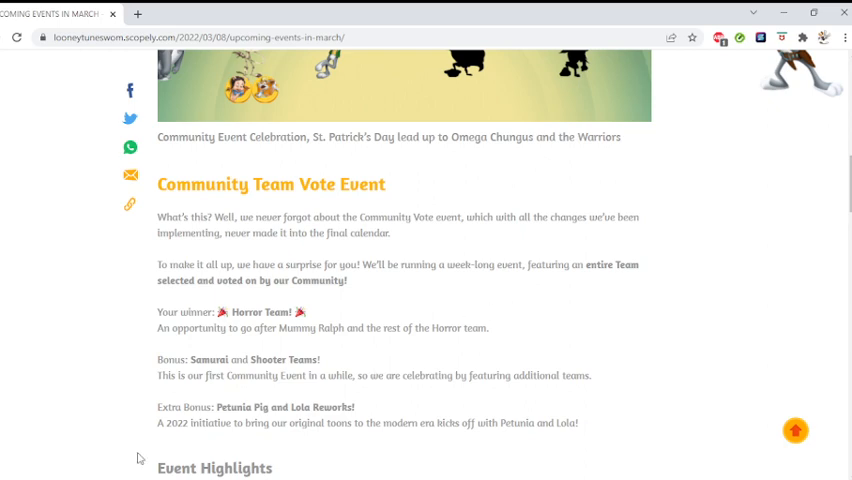
{"action": "mouse_move", "coordinate": [423, 407]}
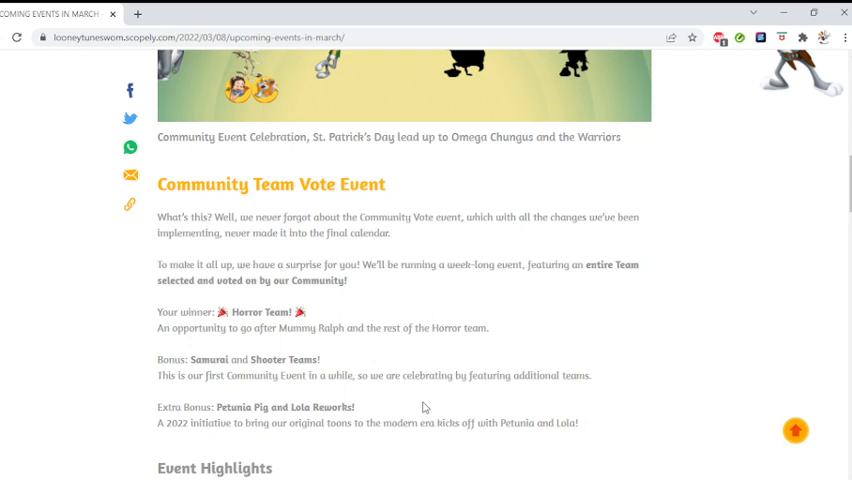
{"action": "mouse_move", "coordinate": [395, 355]}
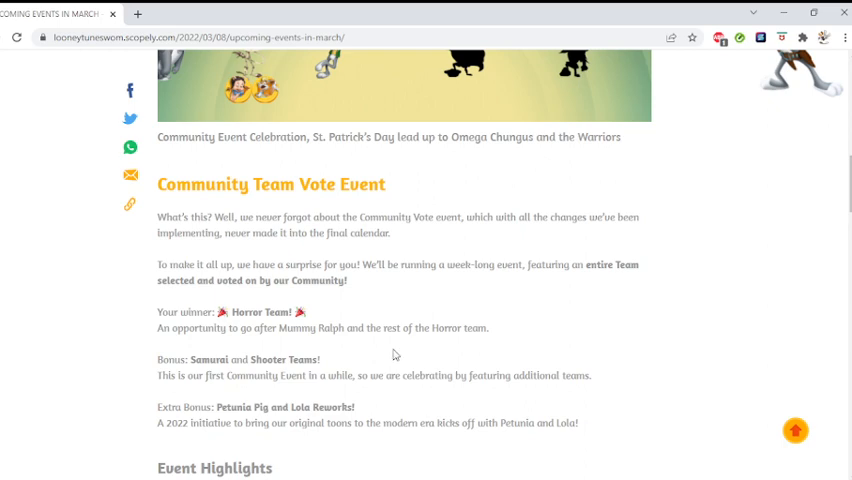
Scroll past Event Highlights to the Bunny O'Hare St. Patrick's Day Celebration heading.
{"action": "scroll", "scroll_direction": "down", "scroll_amount": 3}
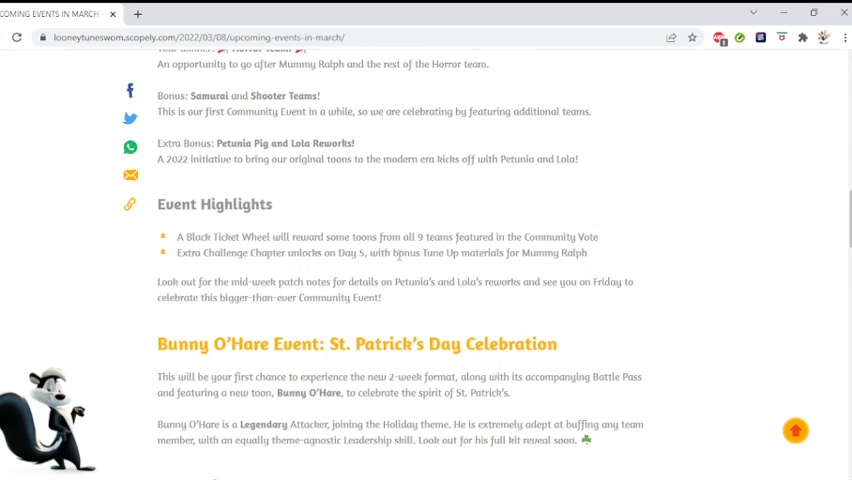
{"action": "mouse_move", "coordinate": [177, 276]}
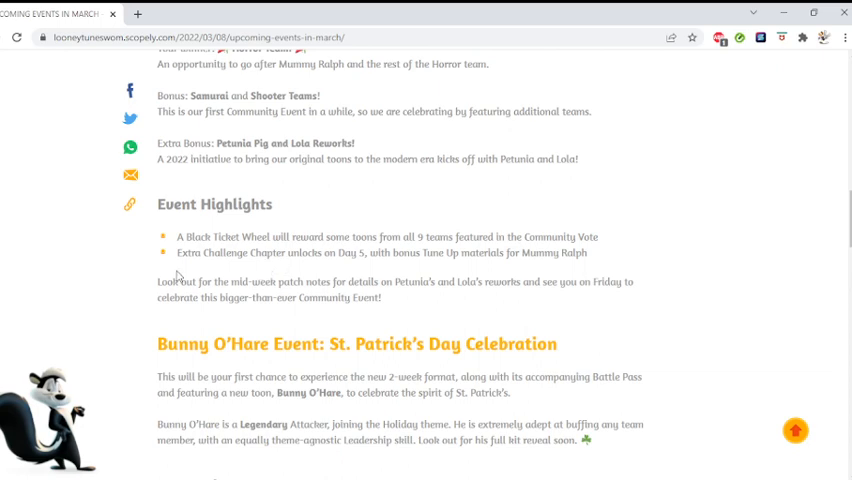
{"action": "mouse_move", "coordinate": [186, 278]}
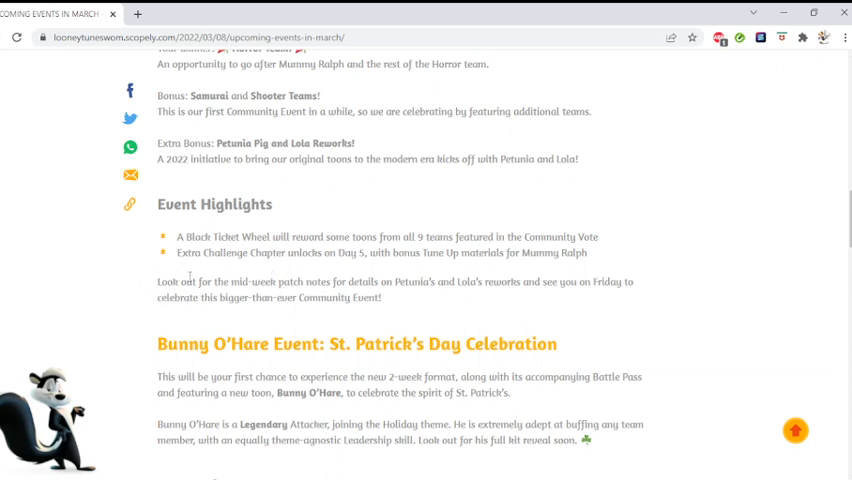
{"action": "mouse_move", "coordinate": [559, 277]}
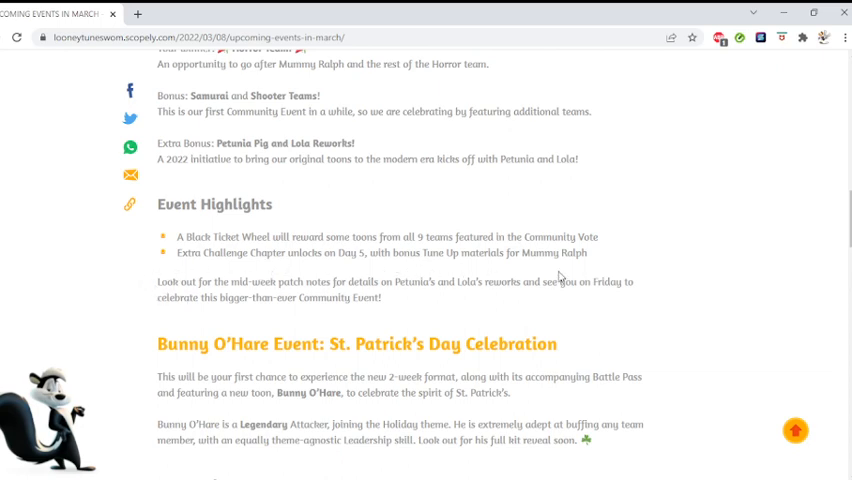
{"action": "scroll", "scroll_direction": "down", "scroll_amount": 3}
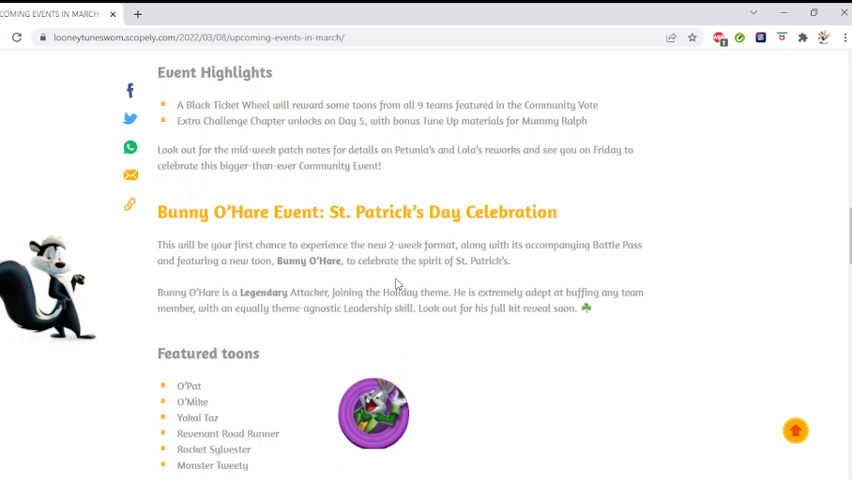
{"action": "mouse_move", "coordinate": [534, 292]}
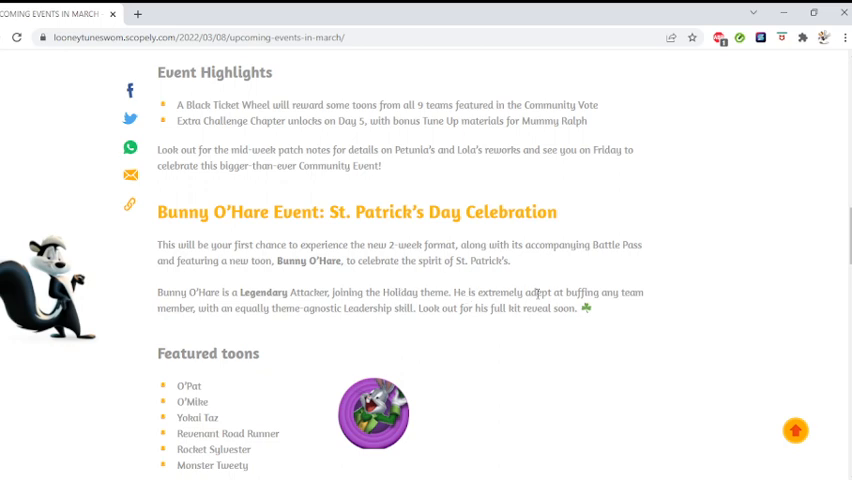
{"action": "mouse_move", "coordinate": [257, 292]}
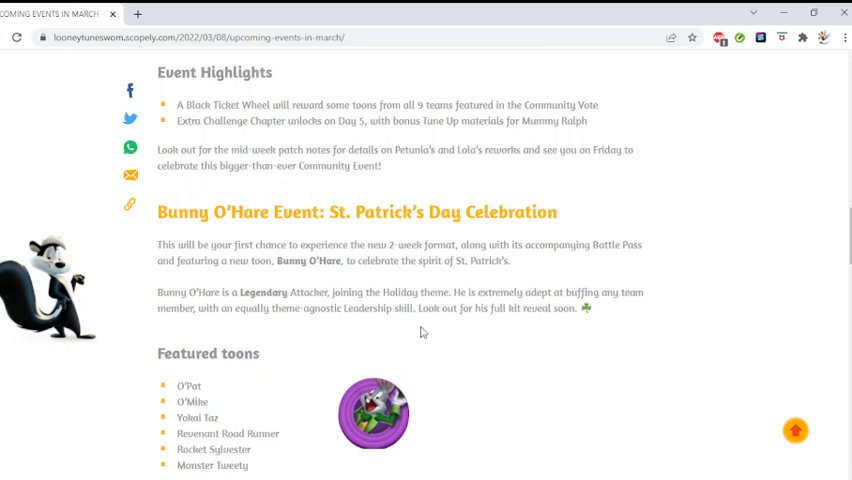
Scroll through the Featured toons list, O'Pat to Monster Tweety, toward Path to Legendary.
{"action": "scroll", "scroll_direction": "down", "scroll_amount": 3}
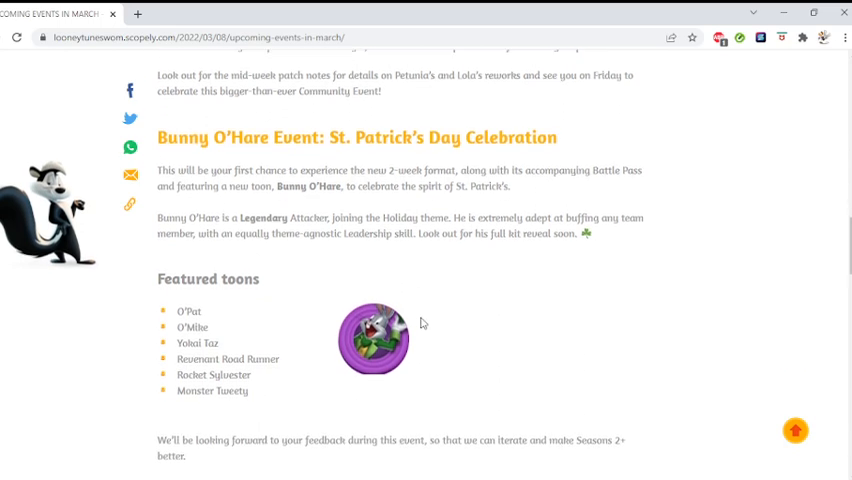
{"action": "scroll", "scroll_direction": "down", "scroll_amount": 3}
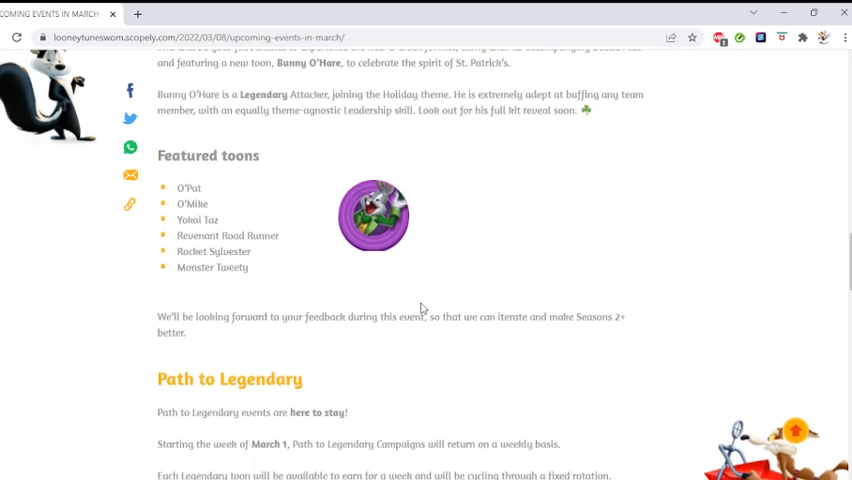
{"action": "mouse_move", "coordinate": [412, 308]}
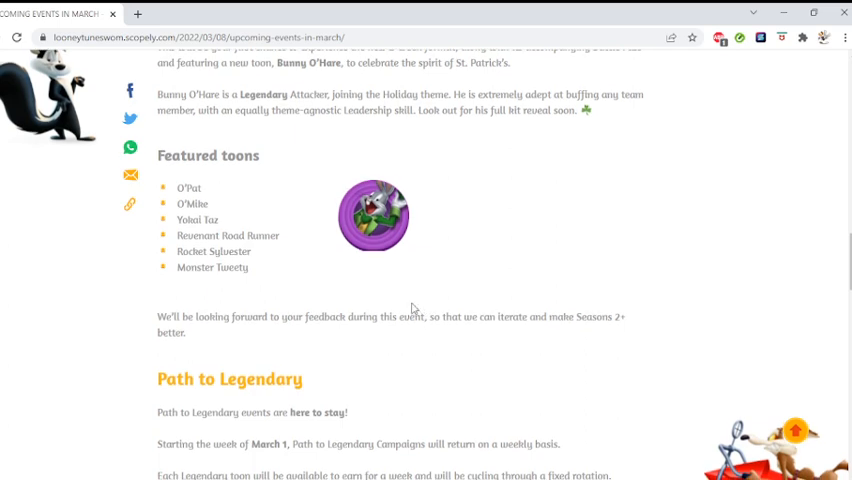
{"action": "mouse_move", "coordinate": [165, 176]}
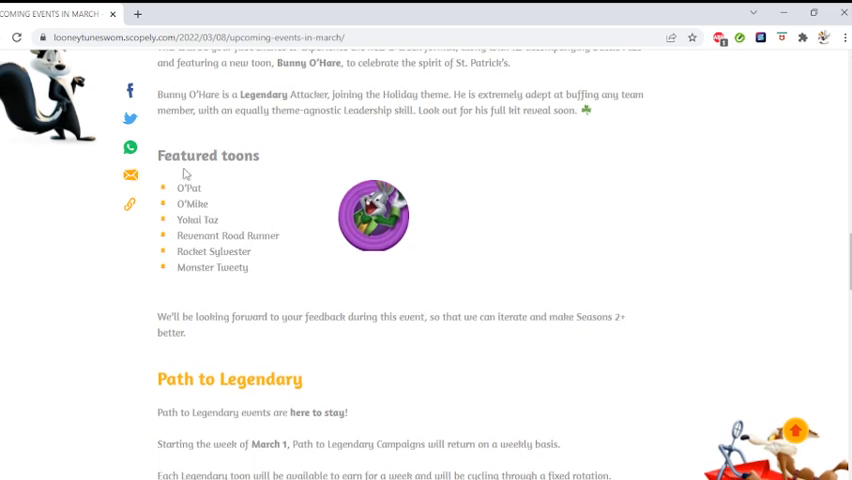
{"action": "mouse_move", "coordinate": [282, 281]}
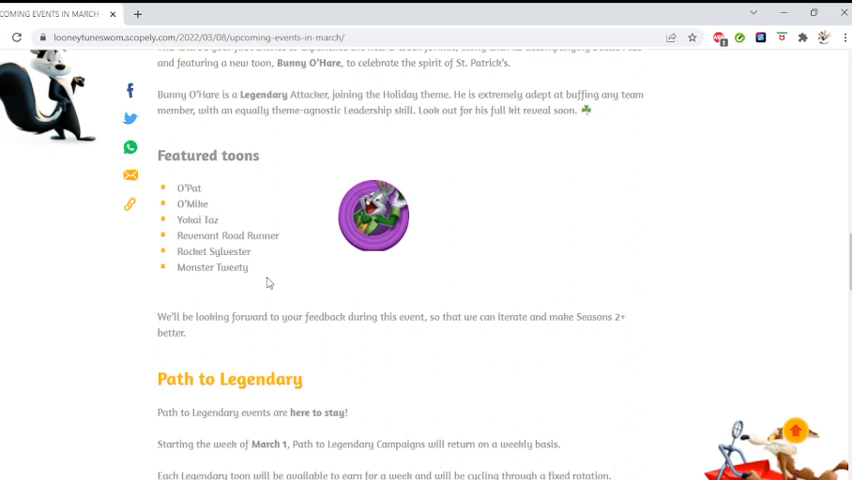
{"action": "mouse_move", "coordinate": [264, 269]}
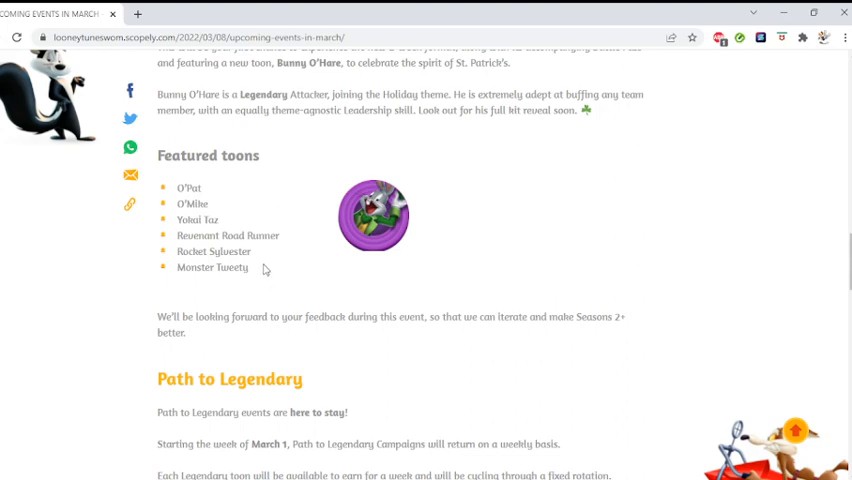
Scroll to the Path to Legendary rotation list starting with Bugs The Brave.
{"action": "scroll", "scroll_direction": "up", "scroll_amount": 3}
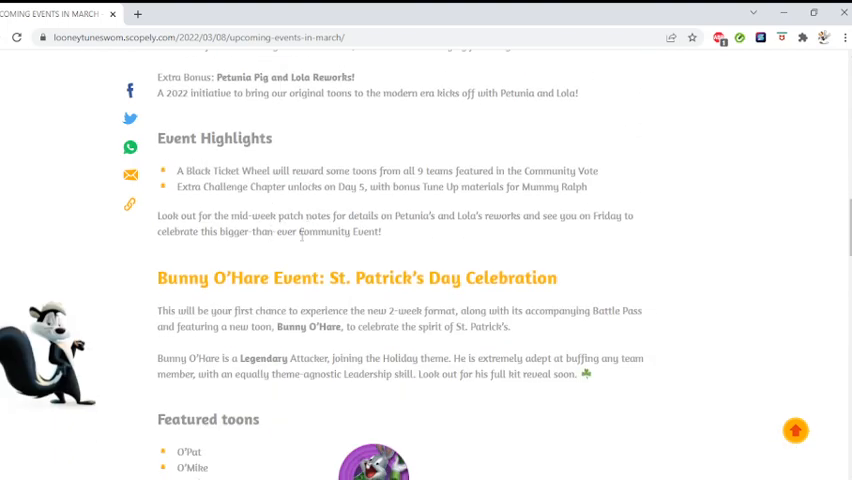
{"action": "scroll", "scroll_direction": "down", "scroll_amount": 3}
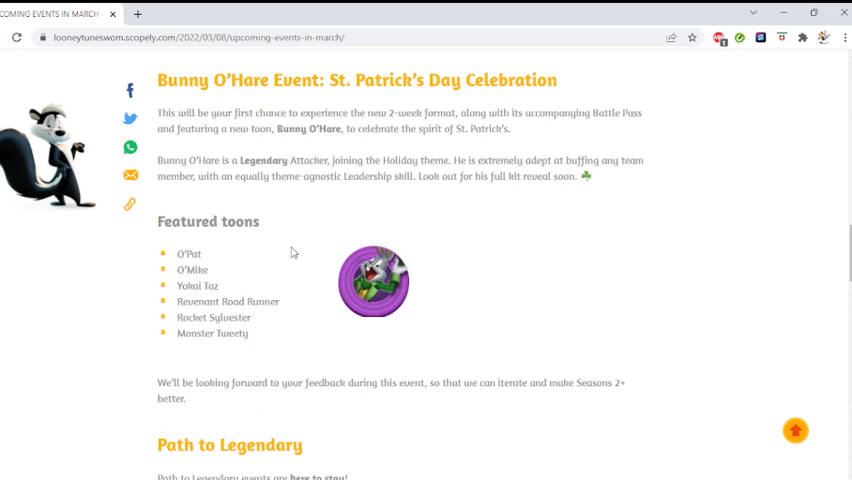
{"action": "scroll", "scroll_direction": "down", "scroll_amount": 3}
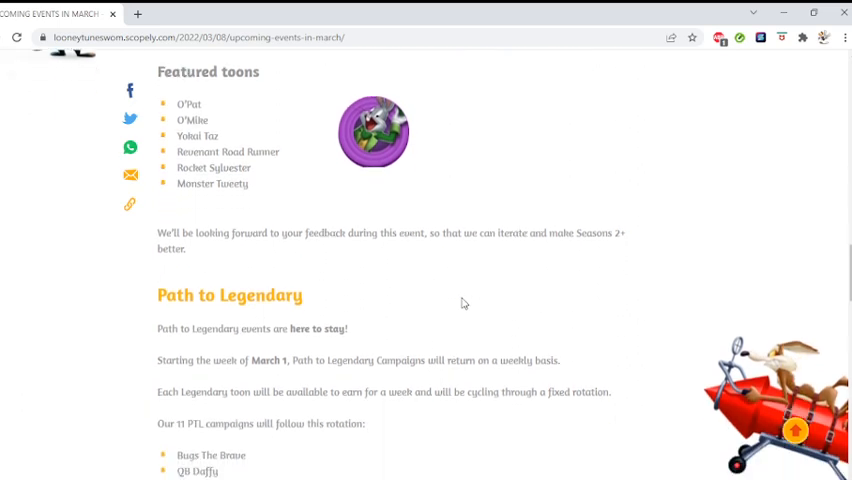
{"action": "scroll", "scroll_direction": "down", "scroll_amount": 3}
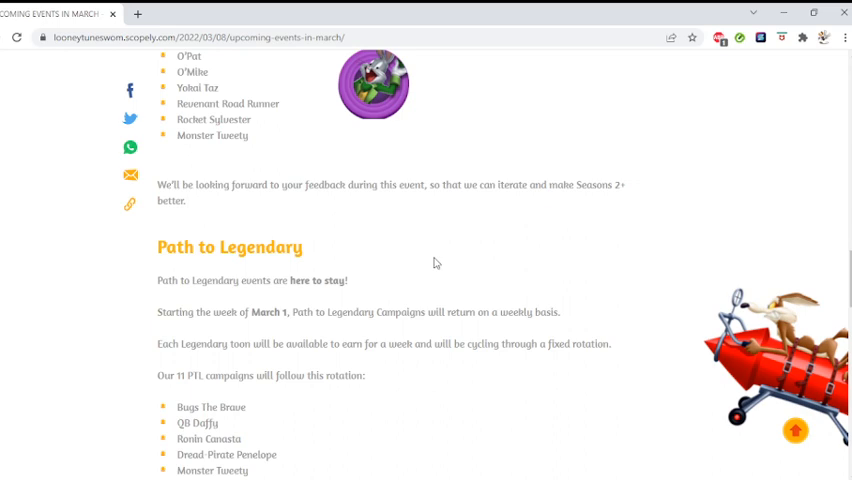
Scroll through the 11-campaign rotation to Anubis K-9 and the new campaigns and Feeder notes.
{"action": "scroll", "scroll_direction": "down", "scroll_amount": 3}
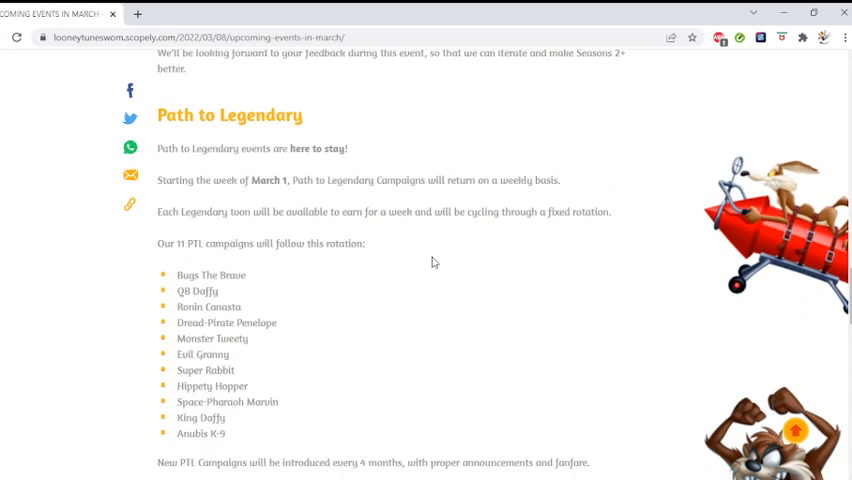
{"action": "scroll", "scroll_direction": "down", "scroll_amount": 3}
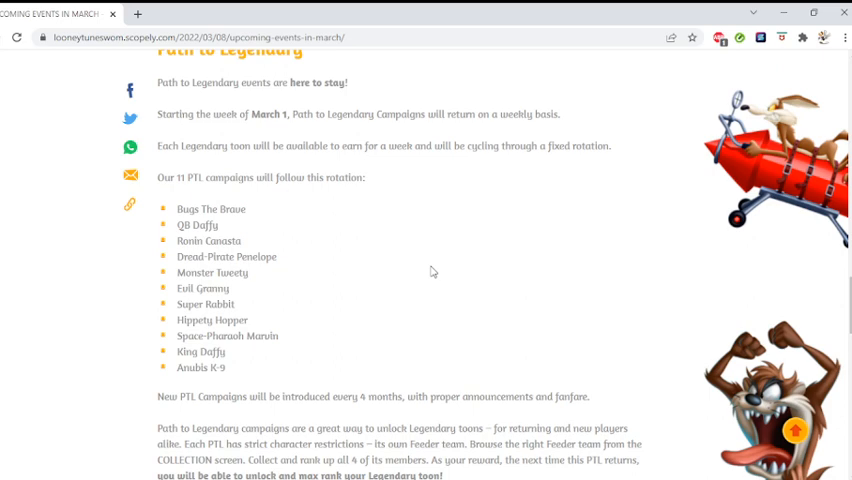
{"action": "scroll", "scroll_direction": "down", "scroll_amount": 3}
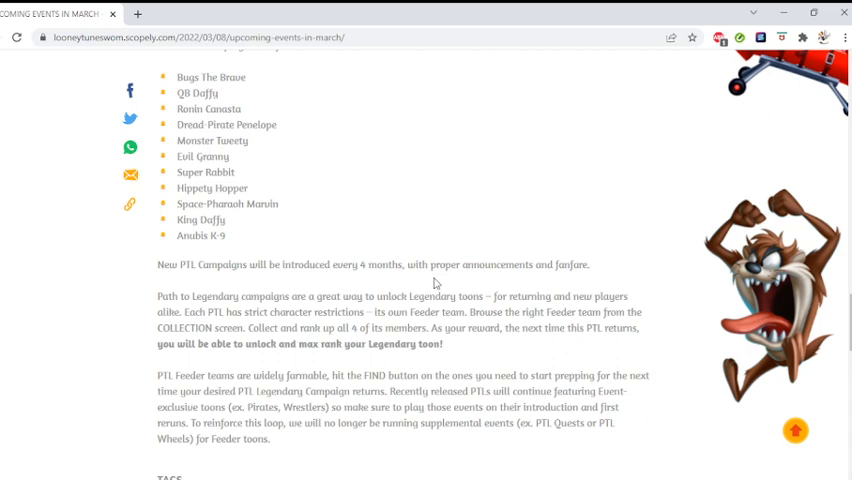
Reposition the page on the Path to Legendary heading with the full rotation list visible.
{"action": "scroll", "scroll_direction": "down", "scroll_amount": 3}
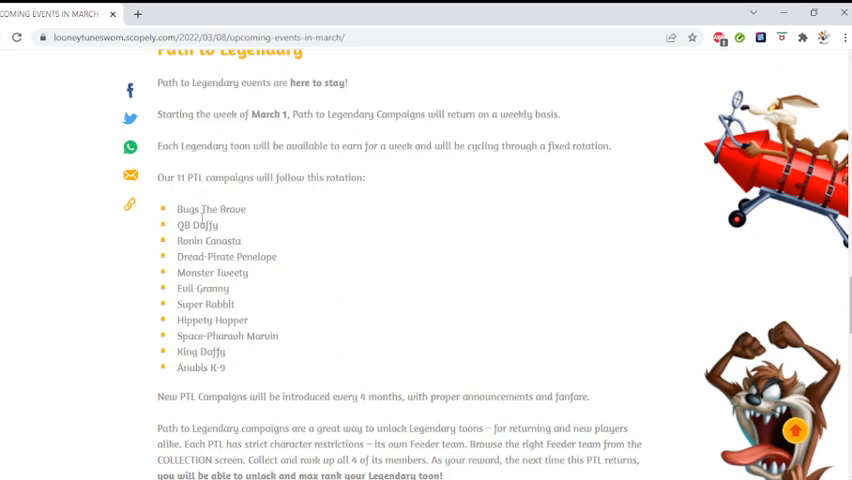
{"action": "mouse_move", "coordinate": [200, 240]}
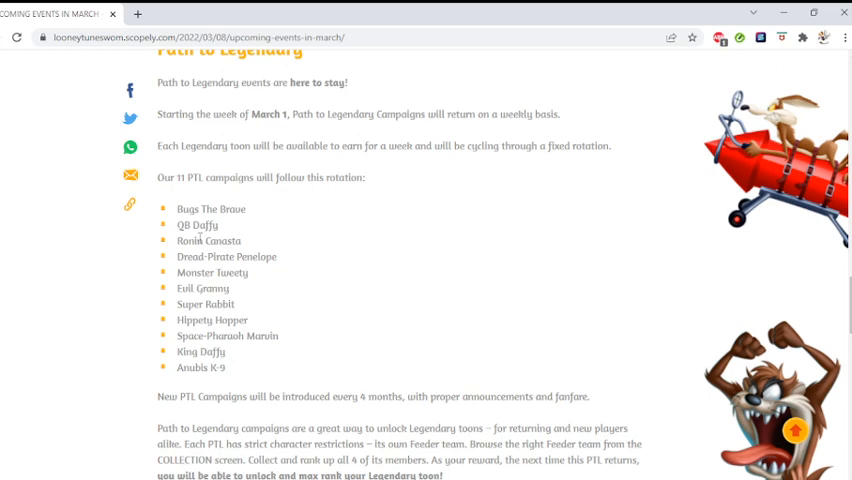
{"action": "mouse_move", "coordinate": [212, 286]}
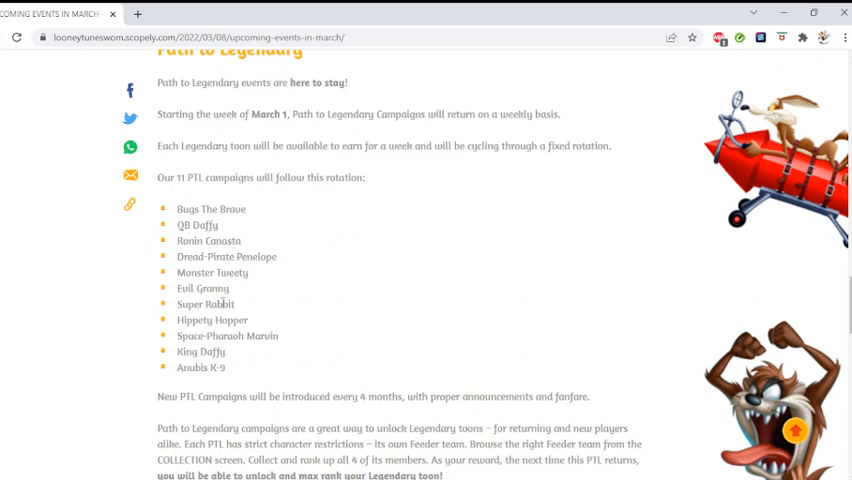
{"action": "mouse_move", "coordinate": [243, 319]}
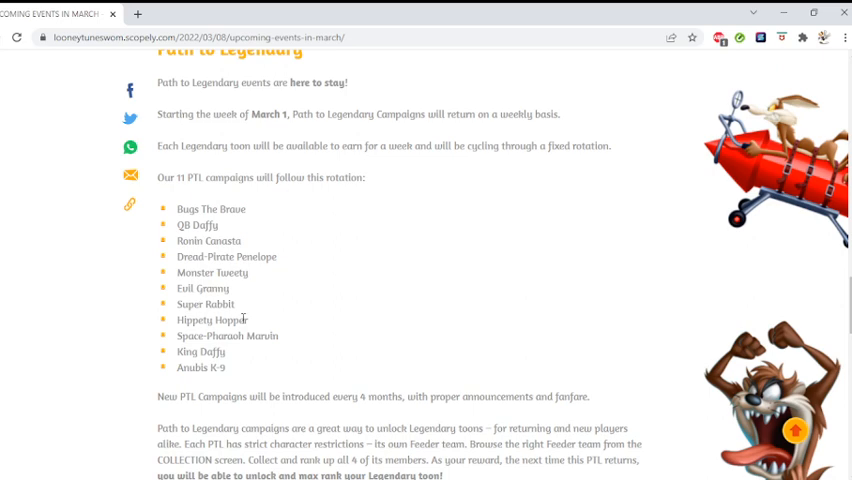
{"action": "mouse_move", "coordinate": [261, 336]}
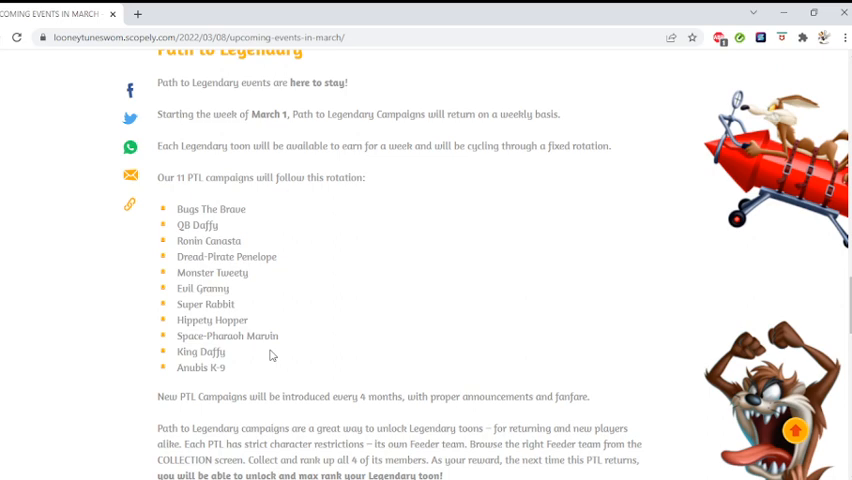
{"action": "mouse_move", "coordinate": [254, 304]}
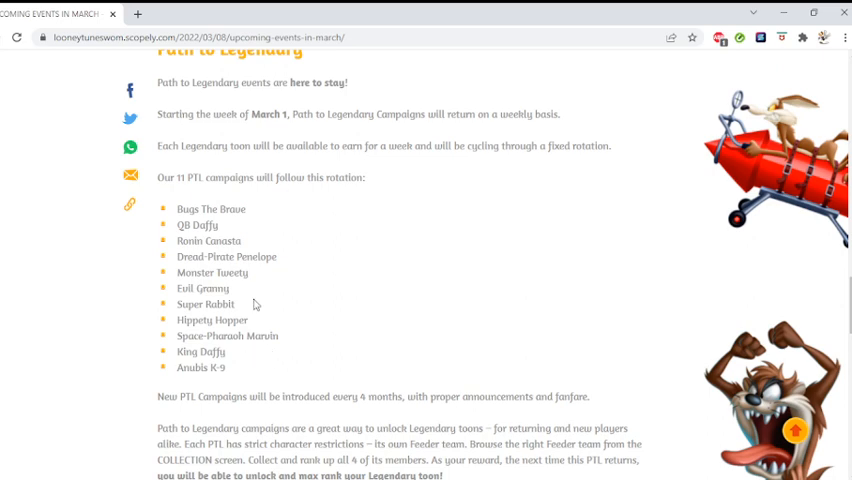
{"action": "scroll", "scroll_direction": "down", "scroll_amount": 3}
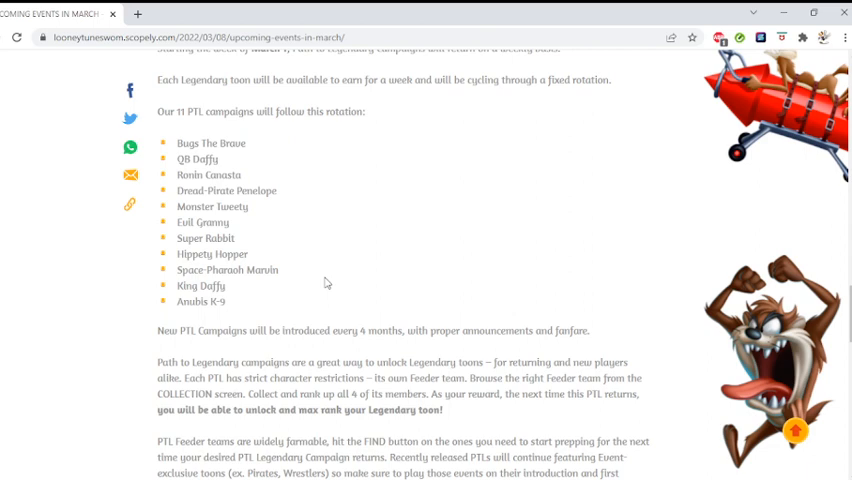
{"action": "mouse_move", "coordinate": [320, 268]}
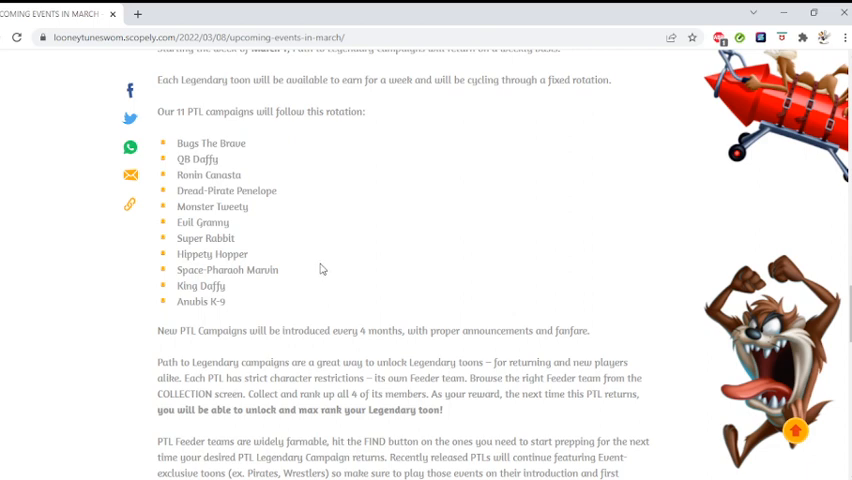
Scroll to the post's end showing the Events and News tags and 70 likes.
{"action": "scroll", "scroll_direction": "down", "scroll_amount": 3}
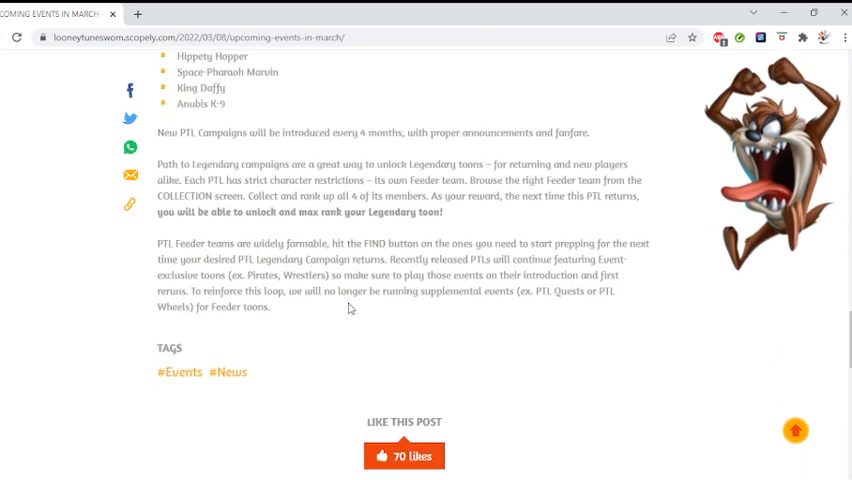
{"action": "mouse_move", "coordinate": [343, 315]}
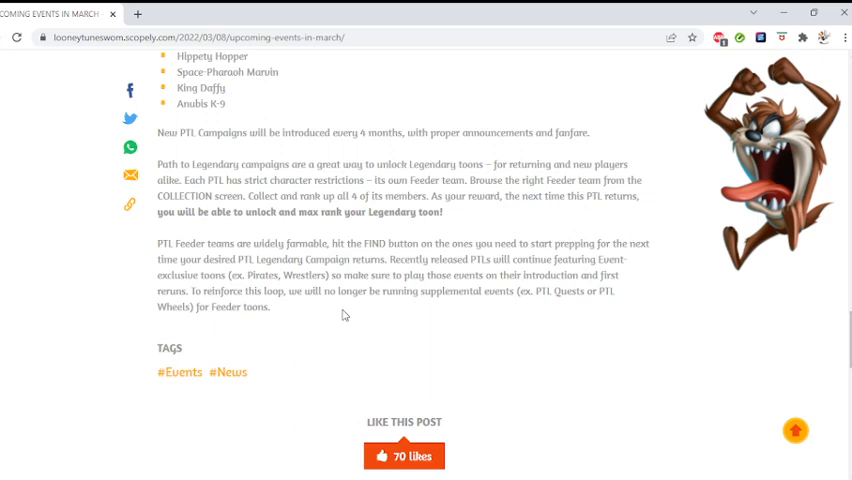
{"action": "mouse_move", "coordinate": [362, 321]}
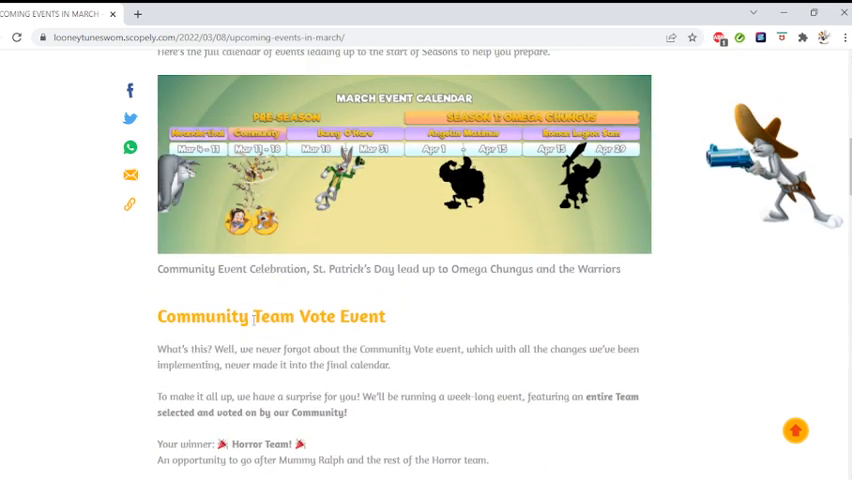
{"action": "mouse_move", "coordinate": [303, 263]}
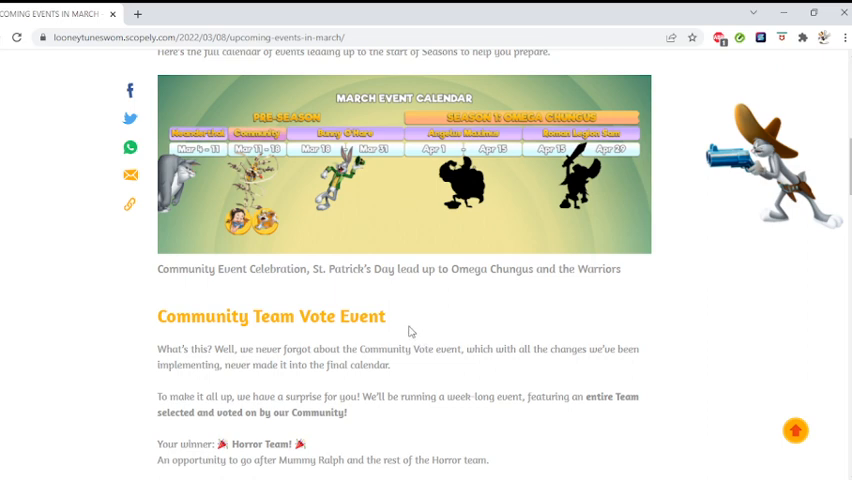
{"action": "mouse_move", "coordinate": [400, 327]}
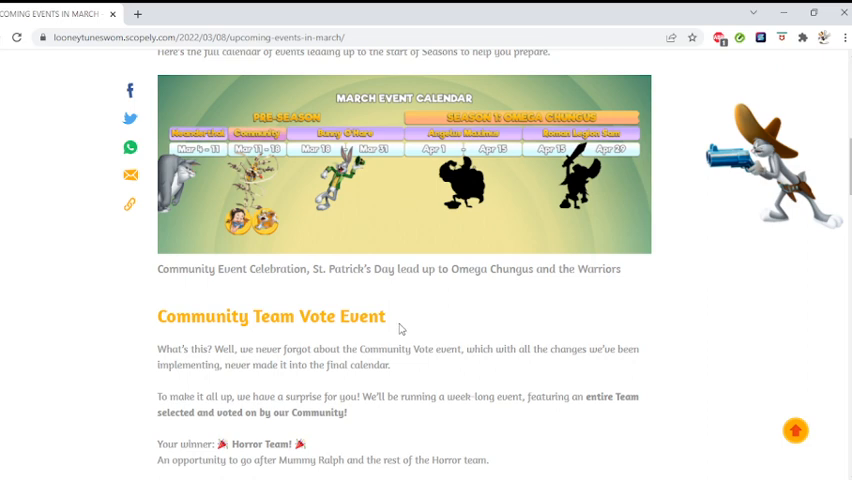
Scroll to show Horror Team winner, Samurai and Shooter bonuses, and Petunia and Lola reworks.
{"action": "scroll", "scroll_direction": "down", "scroll_amount": 3}
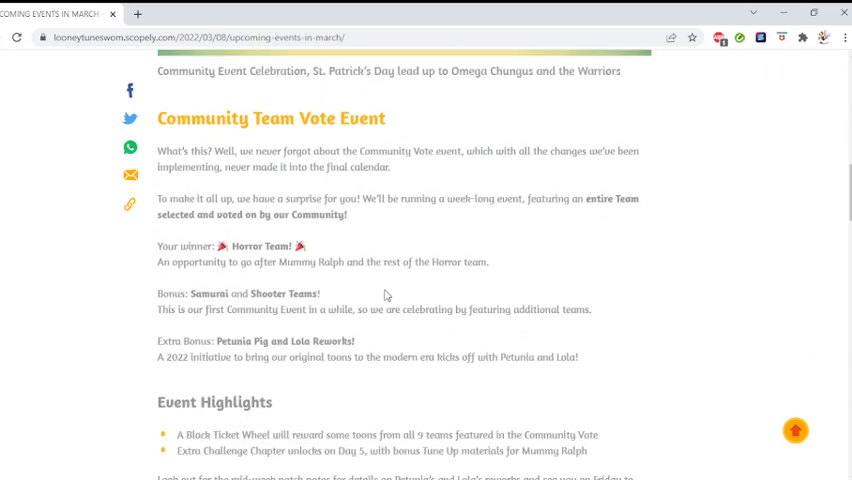
{"action": "scroll", "scroll_direction": "up", "scroll_amount": 3}
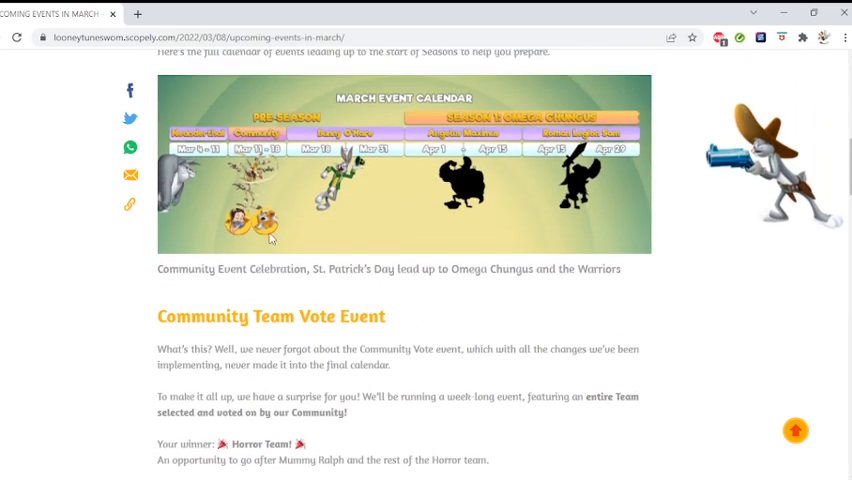
{"action": "scroll", "scroll_direction": "down", "scroll_amount": 3}
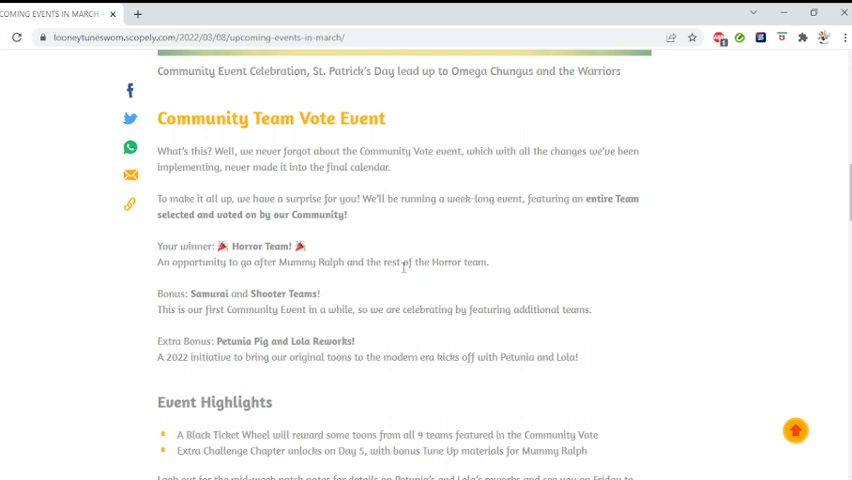
Scroll to the Bunny O'Hare St. Patrick's Day section and its O'Pat-to-Monster Tweety toons.
{"action": "scroll", "scroll_direction": "up", "scroll_amount": 3}
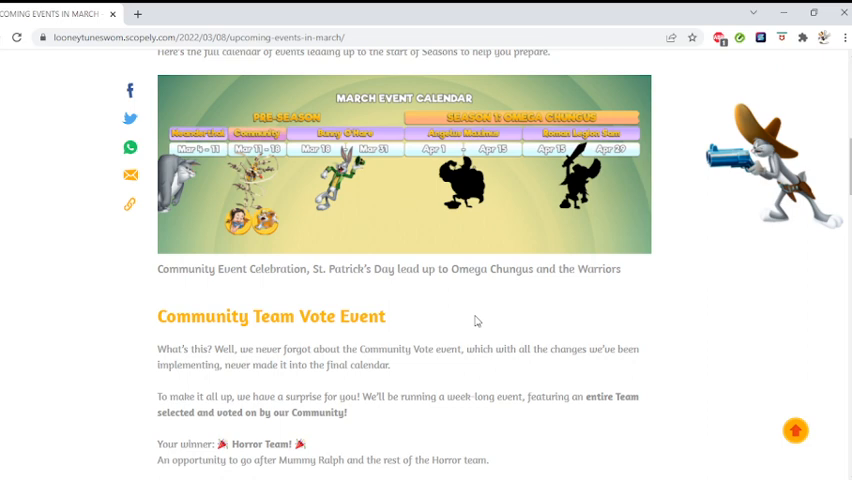
{"action": "scroll", "scroll_direction": "down", "scroll_amount": 3}
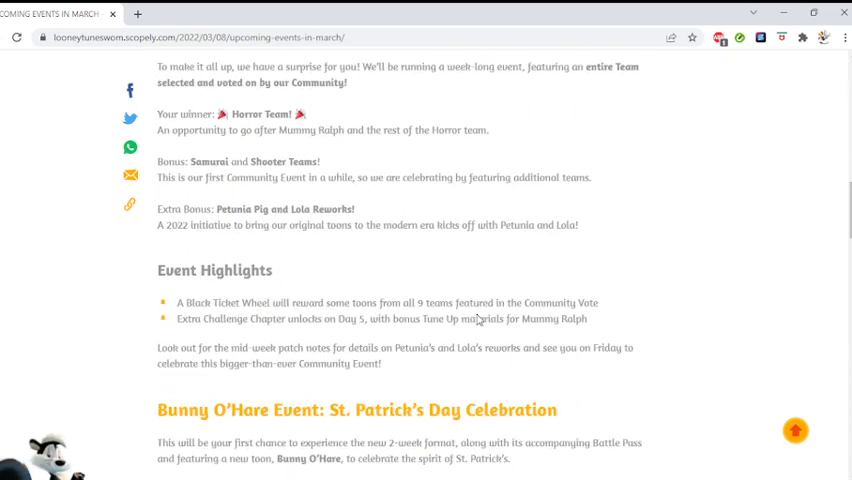
{"action": "scroll", "scroll_direction": "down", "scroll_amount": 3}
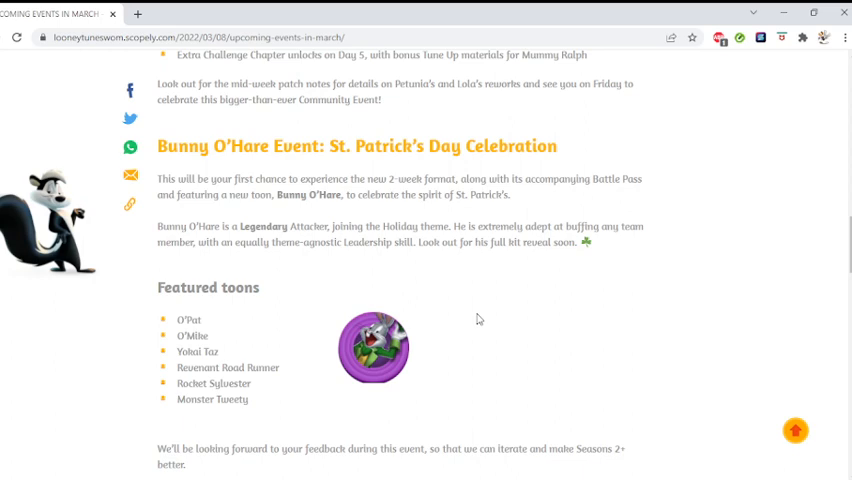
{"action": "mouse_move", "coordinate": [538, 181]}
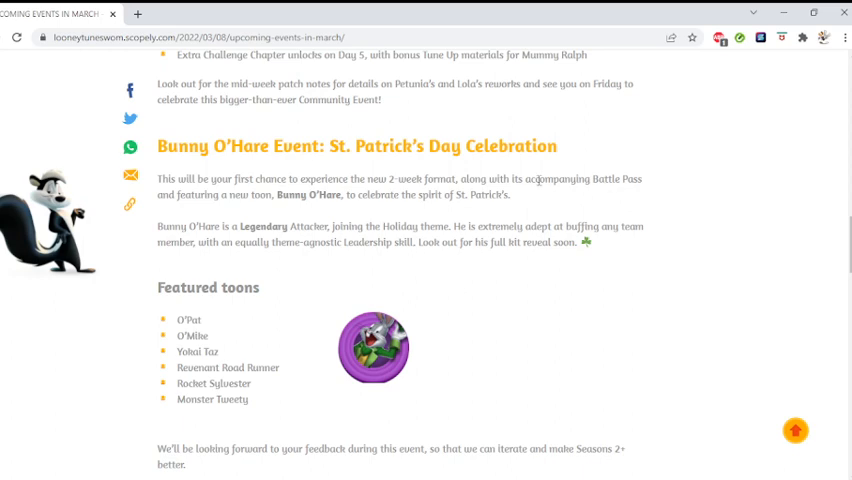
{"action": "mouse_move", "coordinate": [481, 299]}
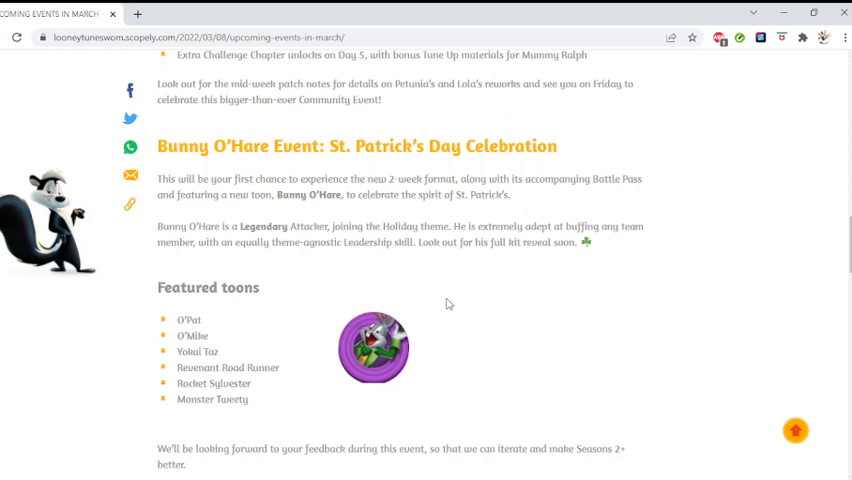
{"action": "scroll", "scroll_direction": "up", "scroll_amount": 3}
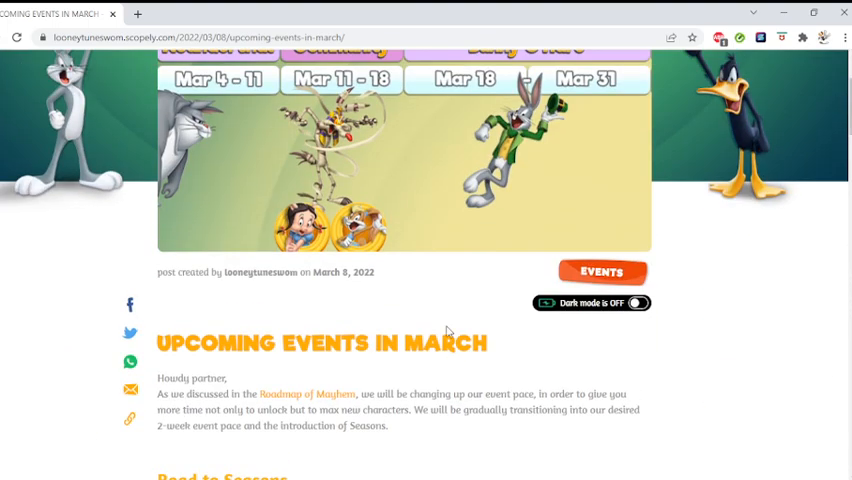
{"action": "scroll", "scroll_direction": "up", "scroll_amount": 3}
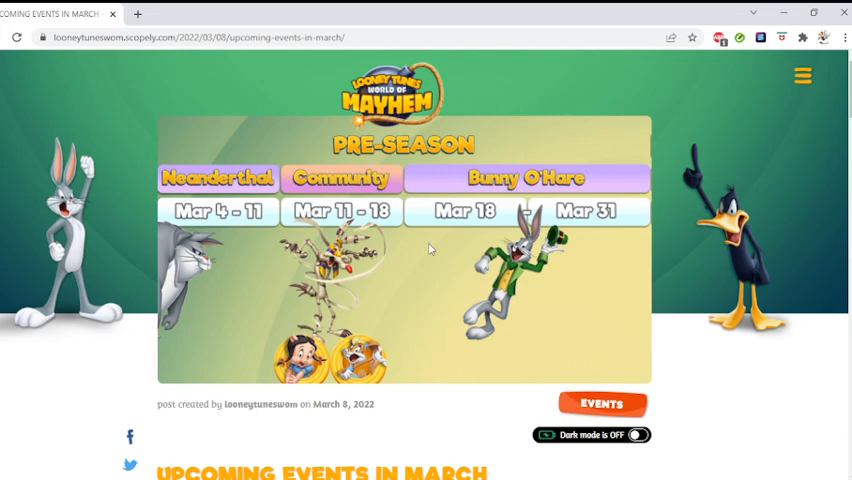
{"action": "scroll", "scroll_direction": "down", "scroll_amount": 3}
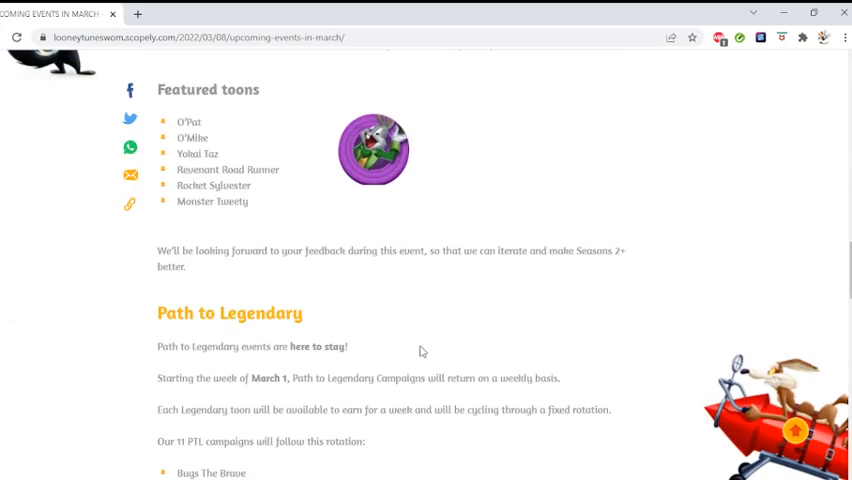
{"action": "scroll", "scroll_direction": "down", "scroll_amount": 3}
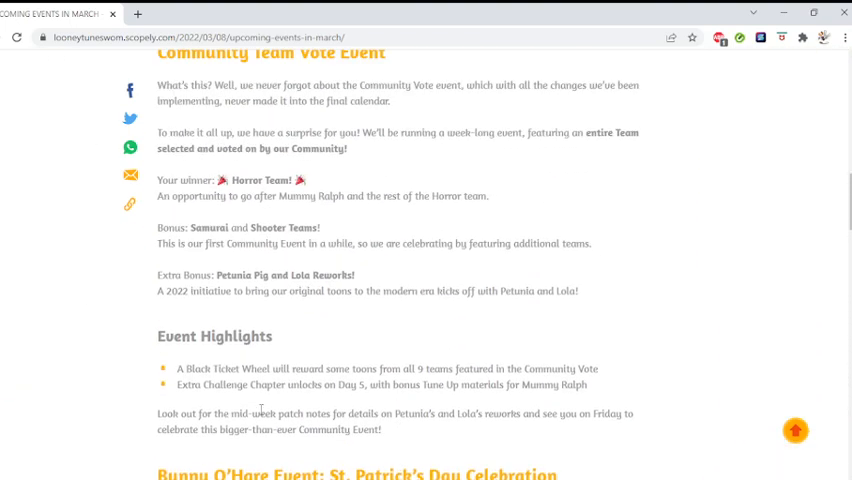
{"action": "mouse_move", "coordinate": [363, 344]}
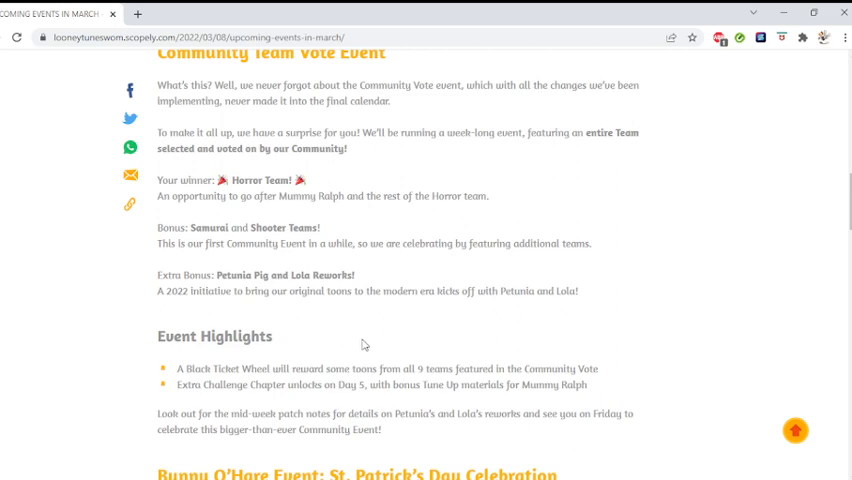
{"action": "scroll", "scroll_direction": "up", "scroll_amount": 3}
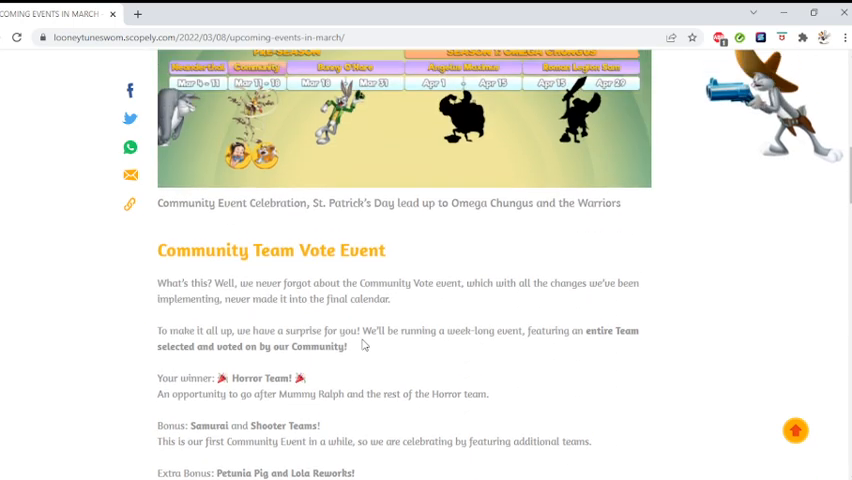
{"action": "scroll", "scroll_direction": "down", "scroll_amount": 3}
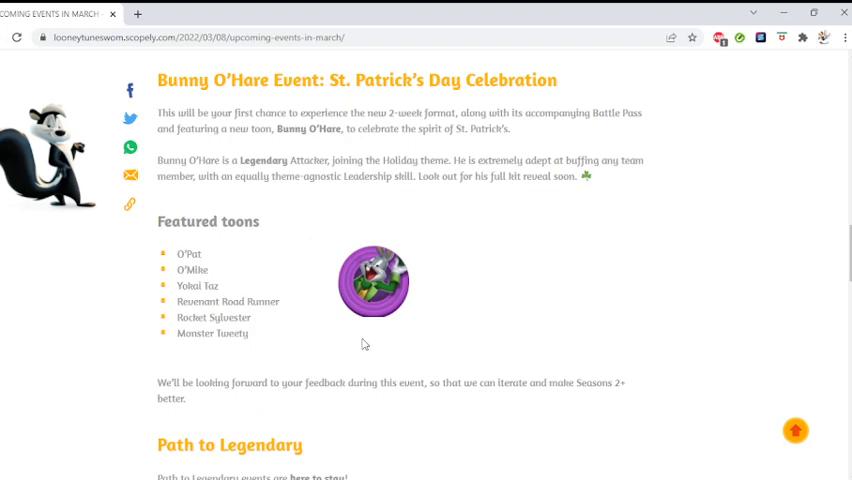
{"action": "scroll", "scroll_direction": "down", "scroll_amount": 3}
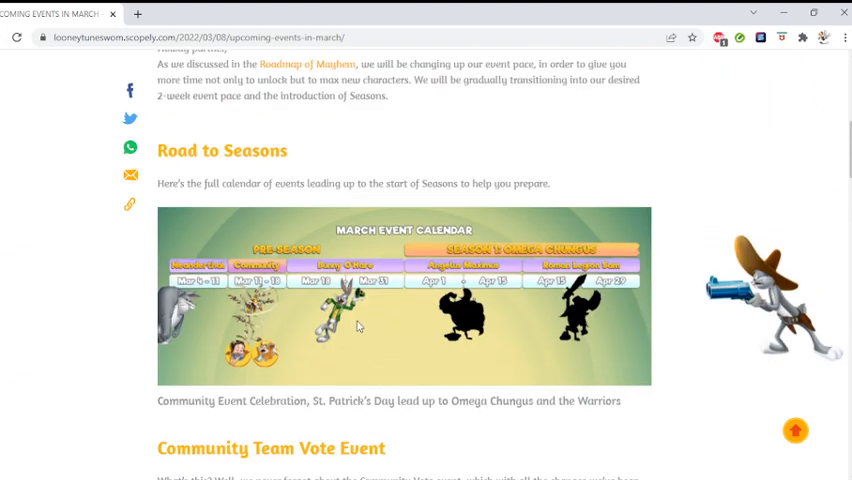
{"action": "scroll", "scroll_direction": "down", "scroll_amount": 3}
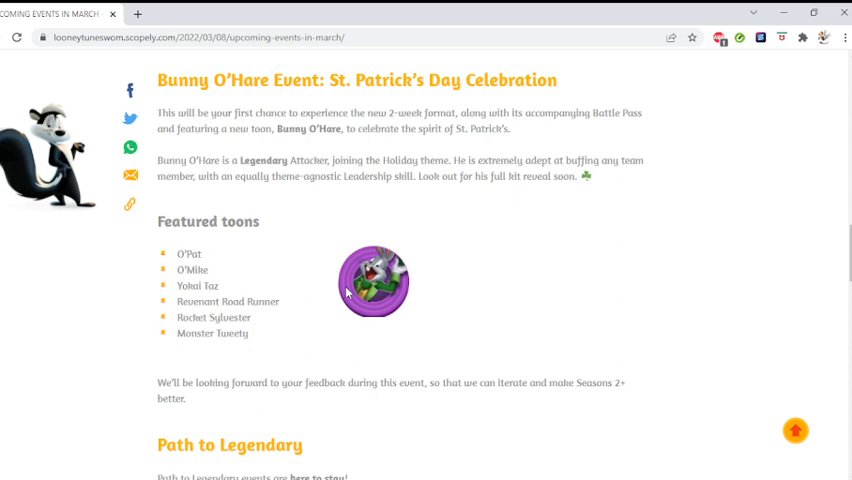
Scroll past Featured toons to the Path to Legendary 11-campaign rotation list.
{"action": "scroll", "scroll_direction": "down", "scroll_amount": 3}
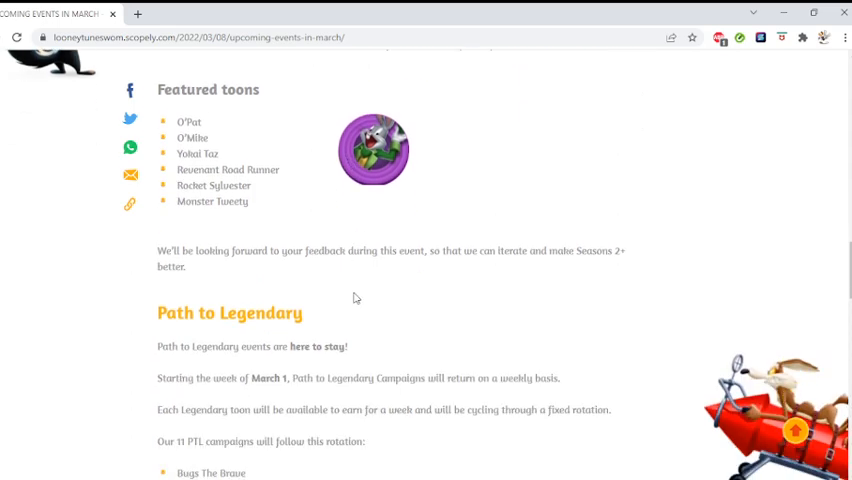
{"action": "mouse_move", "coordinate": [324, 346]}
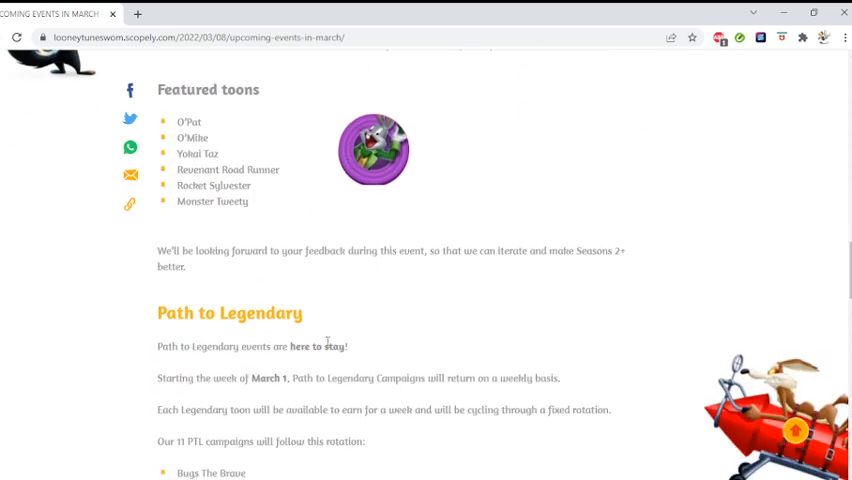
{"action": "scroll", "scroll_direction": "down", "scroll_amount": 3}
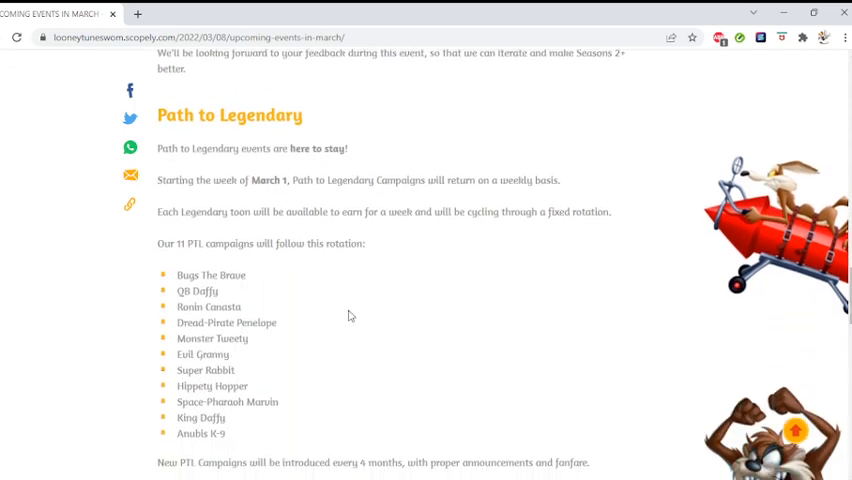
{"action": "mouse_move", "coordinate": [209, 274]}
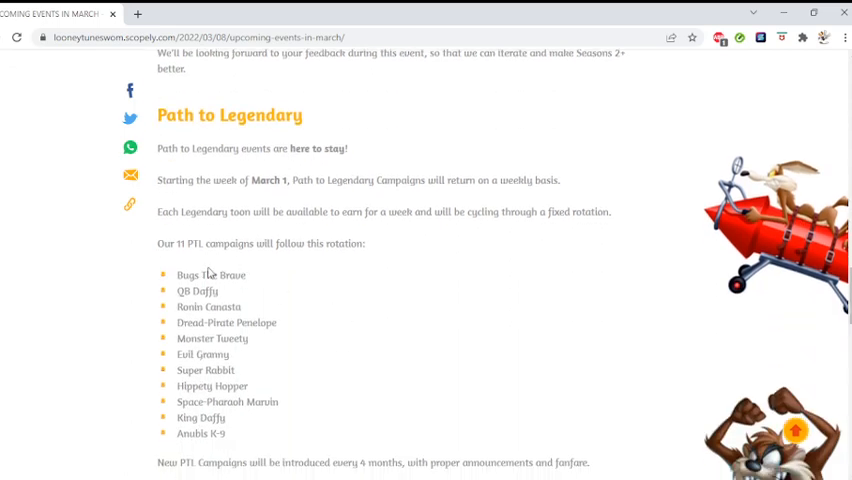
{"action": "mouse_move", "coordinate": [265, 278]}
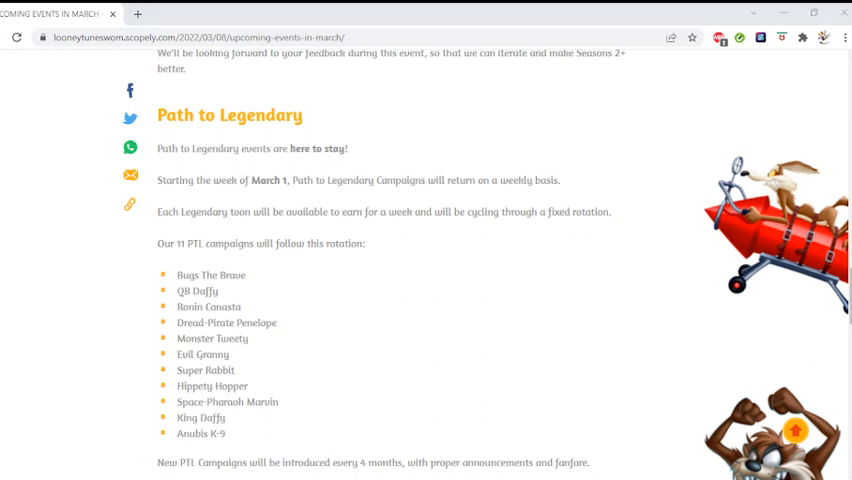
Scroll to the post's tags and likes, then back up to Event Highlights and Bunny O'Hare.
{"action": "scroll", "scroll_direction": "down", "scroll_amount": 3}
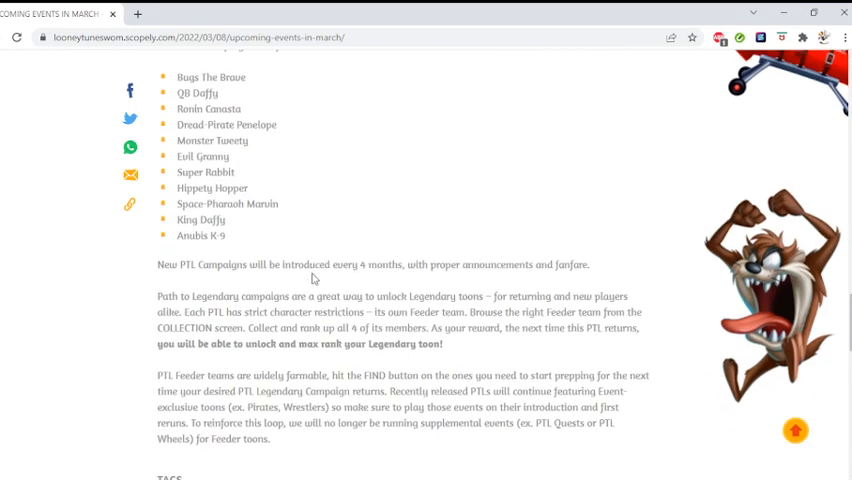
{"action": "scroll", "scroll_direction": "down", "scroll_amount": 3}
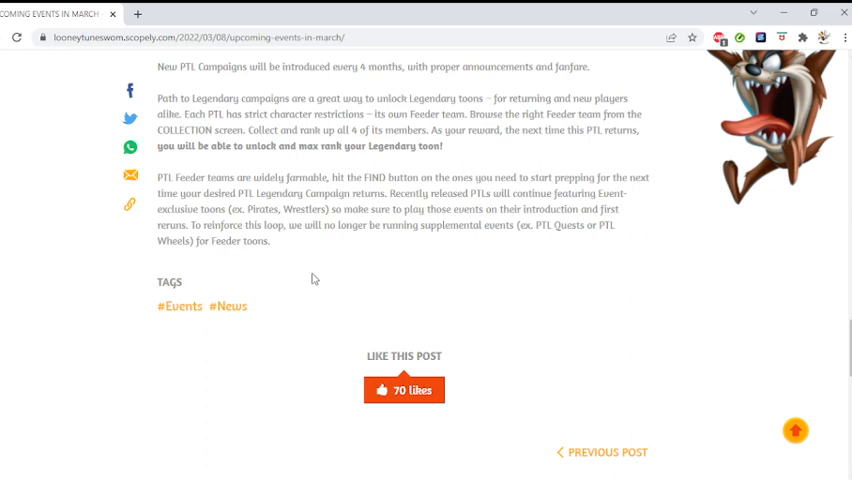
{"action": "scroll", "scroll_direction": "up", "scroll_amount": 3}
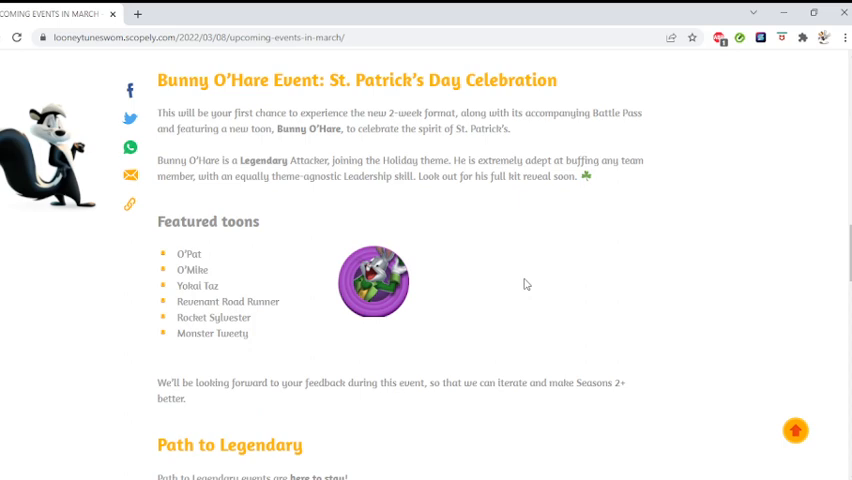
{"action": "scroll", "scroll_direction": "up", "scroll_amount": 3}
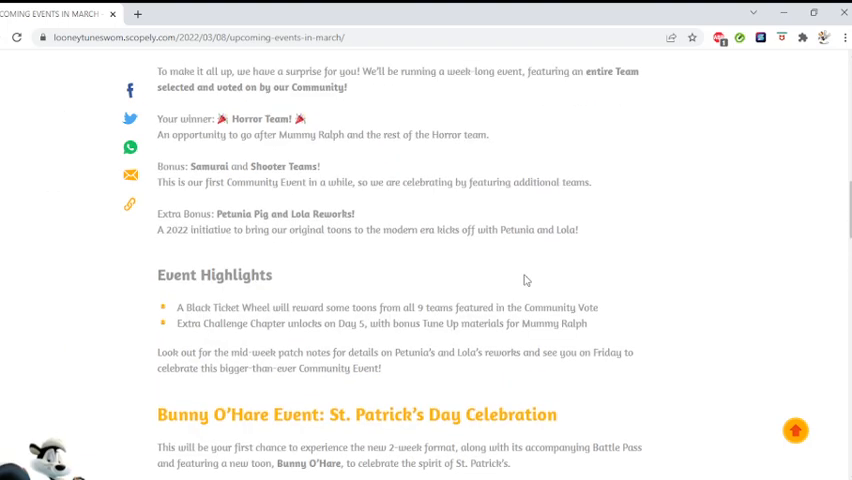
{"action": "scroll", "scroll_direction": "up", "scroll_amount": 3}
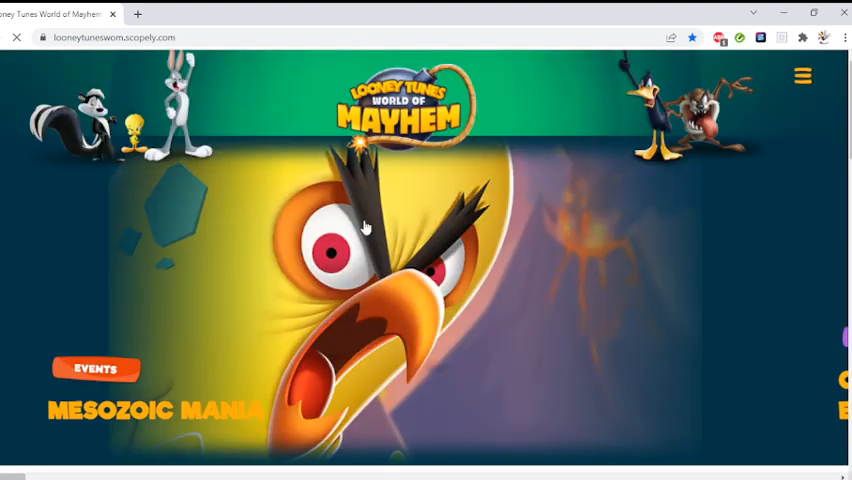
Scroll the homepage down to the Latest Posts grid.
{"action": "scroll", "scroll_direction": "down", "scroll_amount": 3}
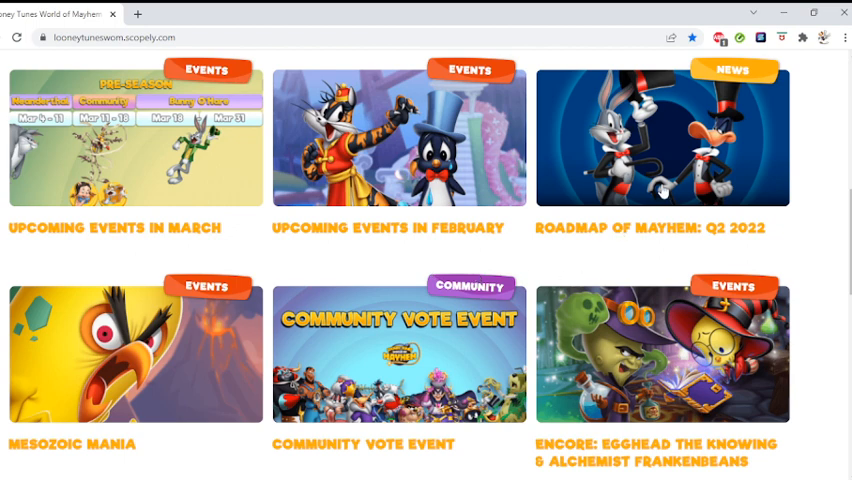
Open the Roadmap of Mayhem: Q2 2022 post and scroll to New Toon Events.
{"action": "left_click", "coordinate": [663, 140]}
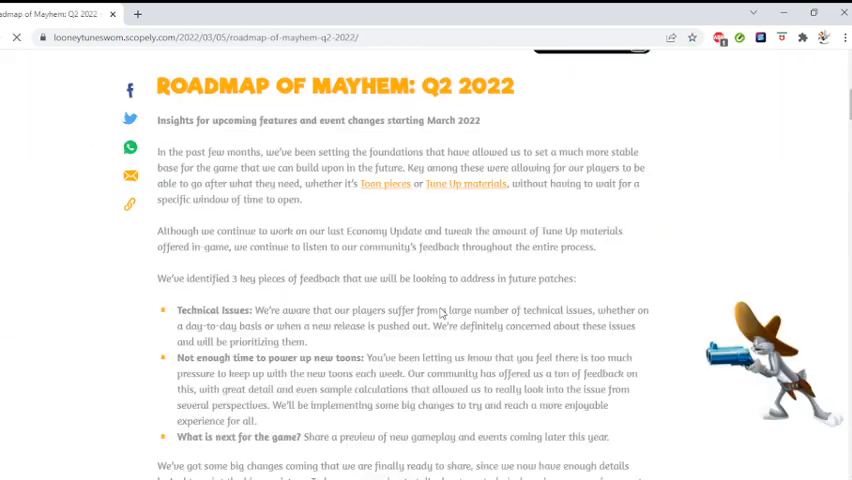
{"action": "scroll", "scroll_direction": "down", "scroll_amount": 3}
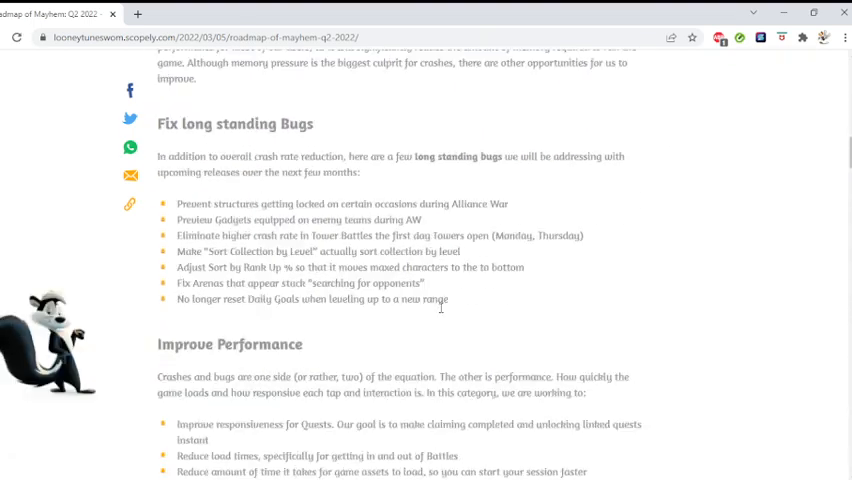
{"action": "scroll", "scroll_direction": "down", "scroll_amount": 3}
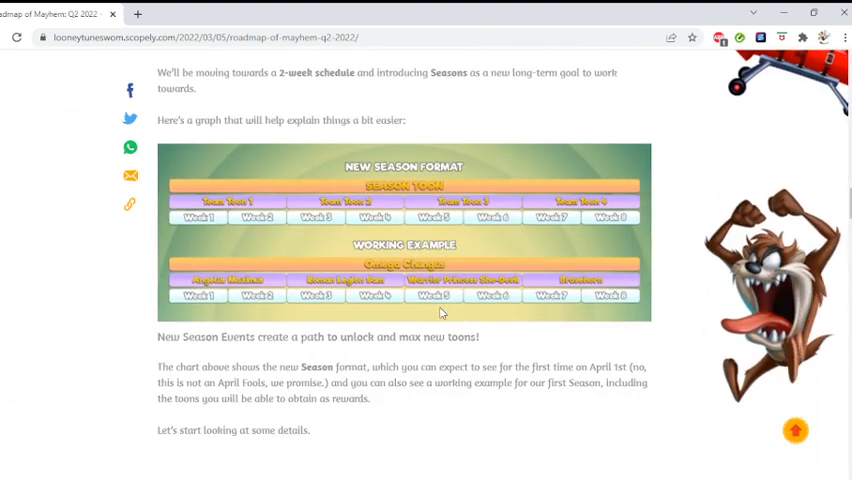
{"action": "scroll", "scroll_direction": "down", "scroll_amount": 3}
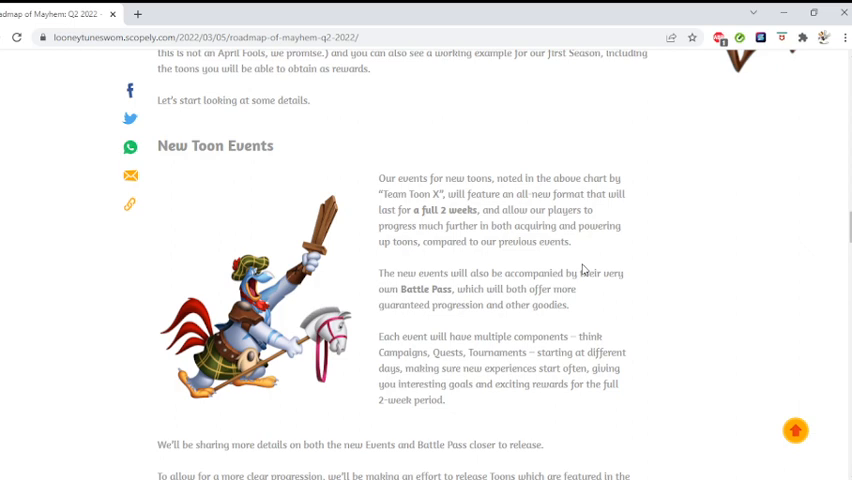
{"action": "scroll", "scroll_direction": "down", "scroll_amount": 3}
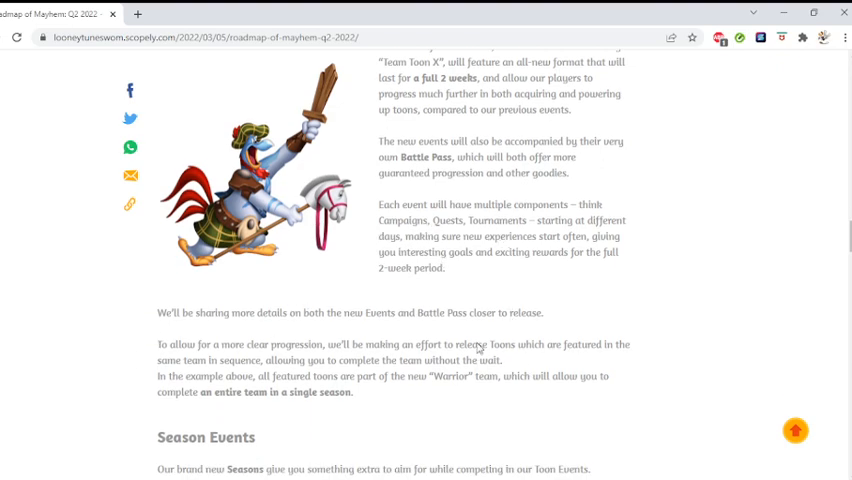
{"action": "scroll", "scroll_direction": "down", "scroll_amount": 3}
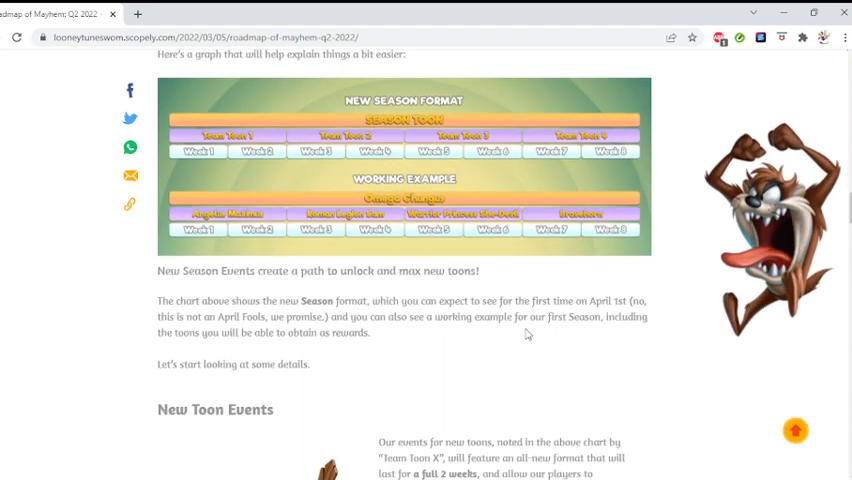
{"action": "scroll", "scroll_direction": "down", "scroll_amount": 3}
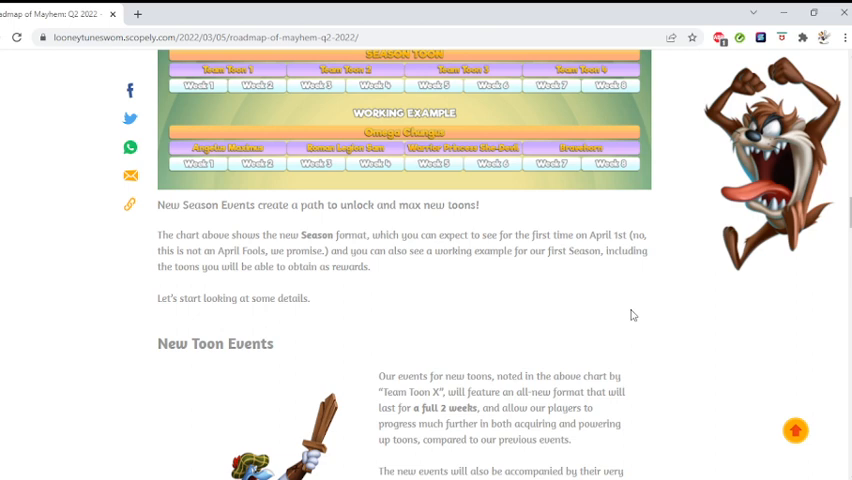
{"action": "scroll", "scroll_direction": "down", "scroll_amount": 3}
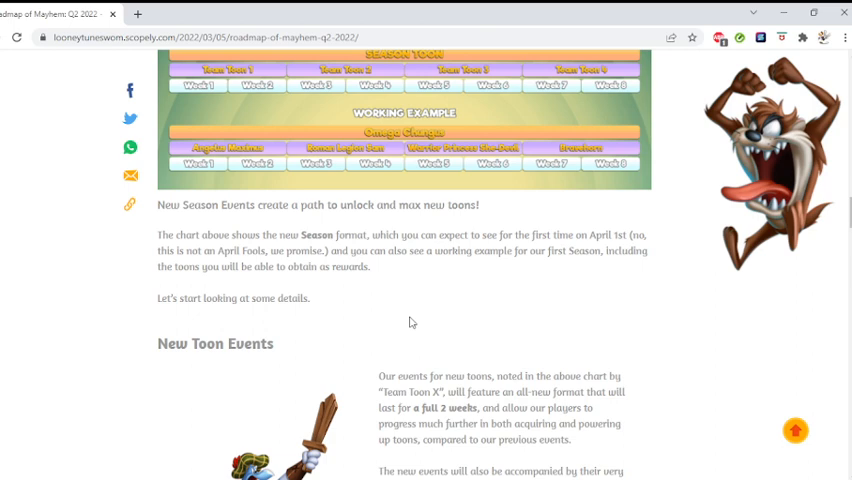
{"action": "scroll", "scroll_direction": "down", "scroll_amount": 3}
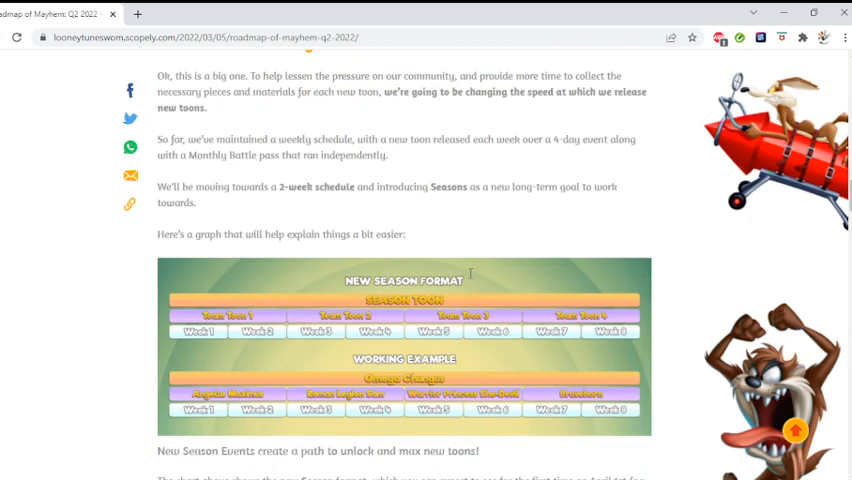
From the homepage's Latest Posts, open the Upcoming Events in March post.
{"action": "scroll", "scroll_direction": "up", "scroll_amount": 3}
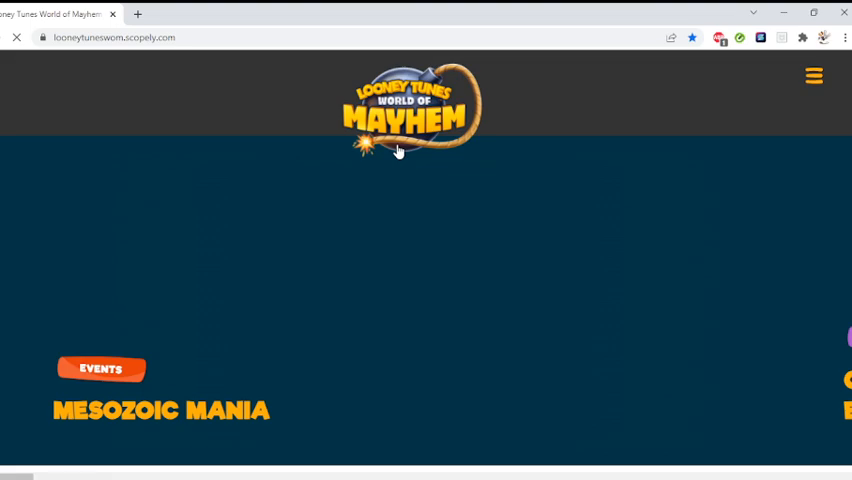
{"action": "scroll", "scroll_direction": "down", "scroll_amount": 3}
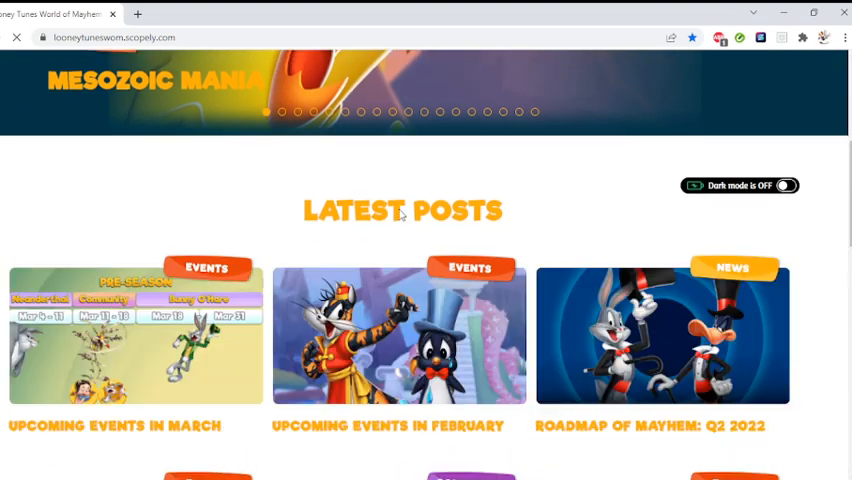
{"action": "left_click", "coordinate": [135, 340]}
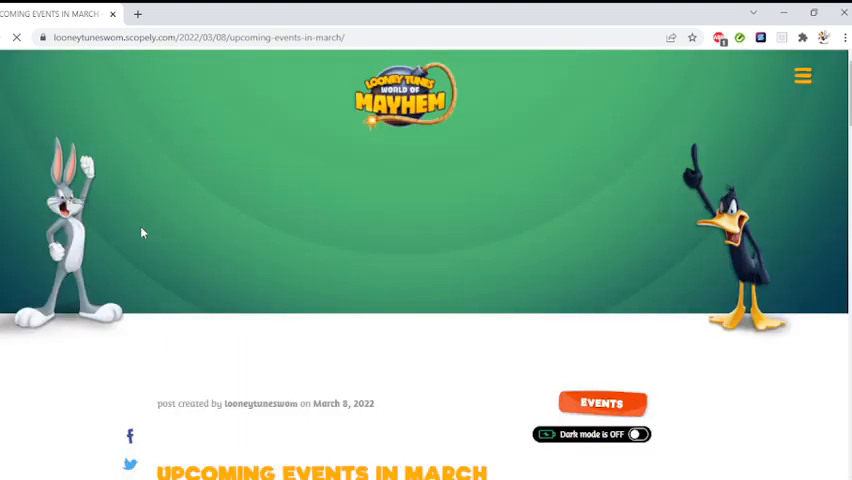
Scroll past the calendar and Community Team Vote Event to the Bunny O'Hare St. Patrick's Day section.
{"action": "scroll", "scroll_direction": "down", "scroll_amount": 3}
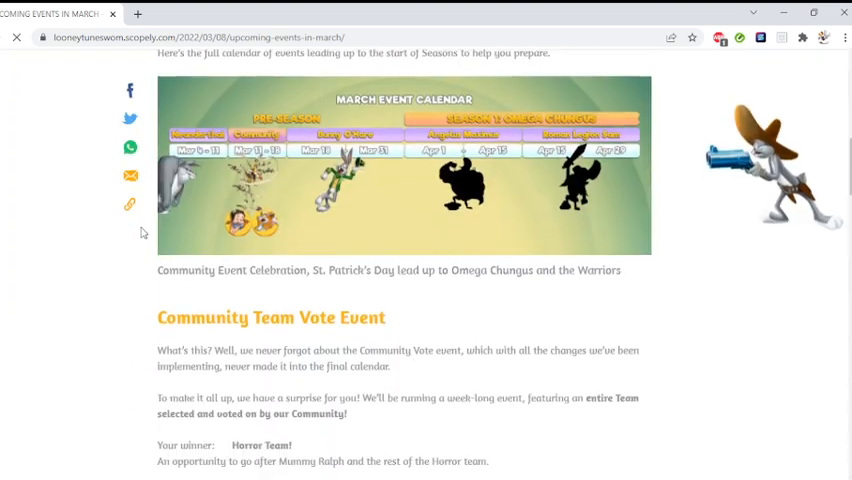
{"action": "scroll", "scroll_direction": "down", "scroll_amount": 3}
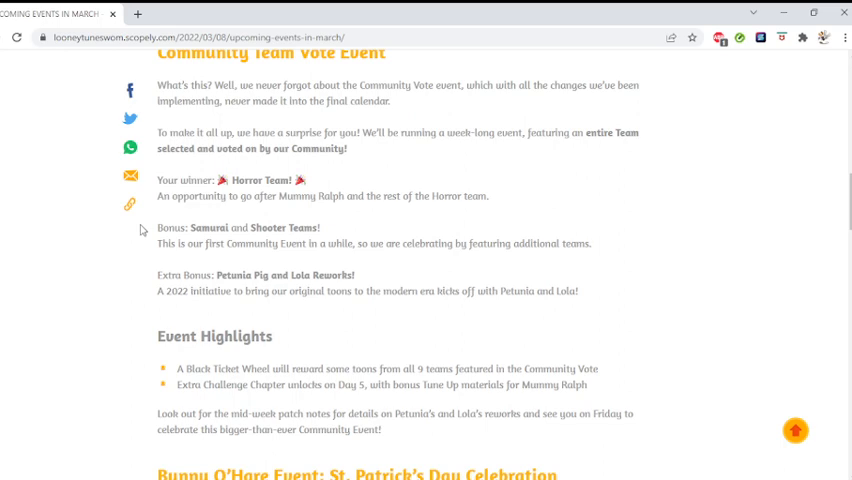
{"action": "scroll", "scroll_direction": "down", "scroll_amount": 3}
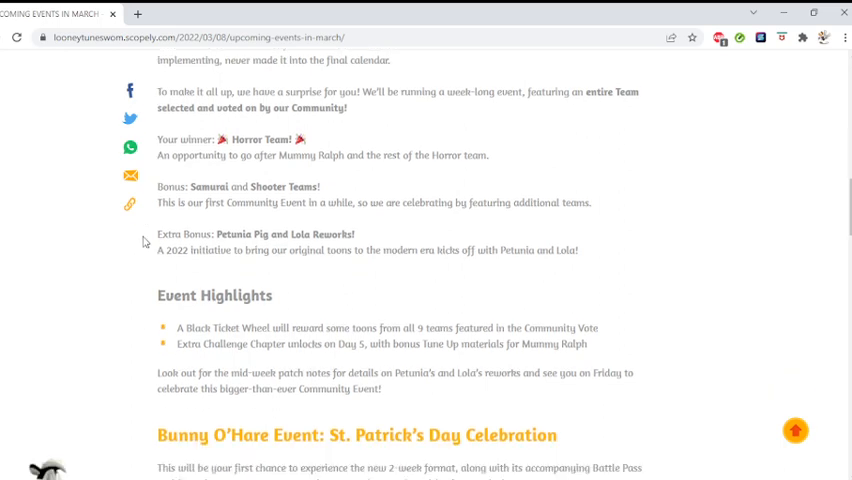
{"action": "scroll", "scroll_direction": "down", "scroll_amount": 3}
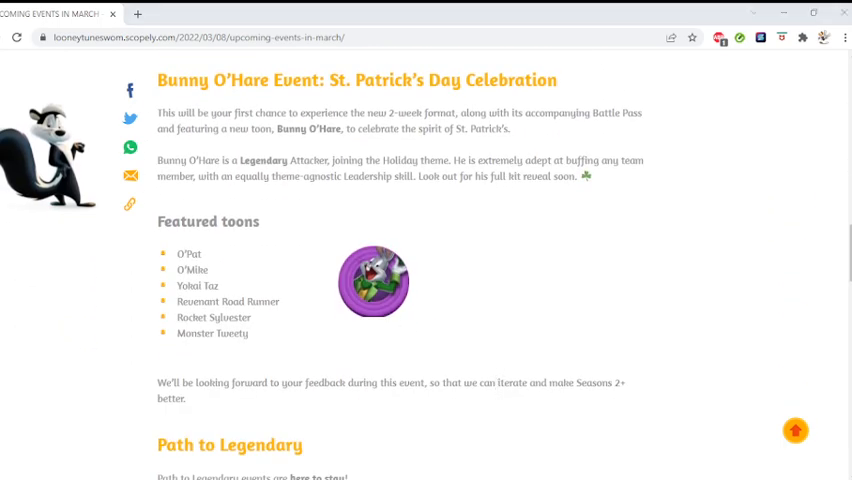
{"action": "mouse_move", "coordinate": [569, 429]}
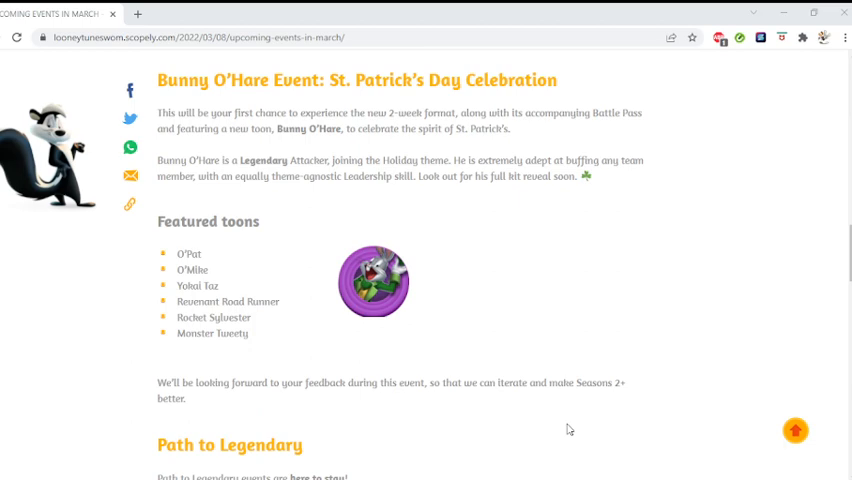
{"action": "mouse_move", "coordinate": [662, 463]}
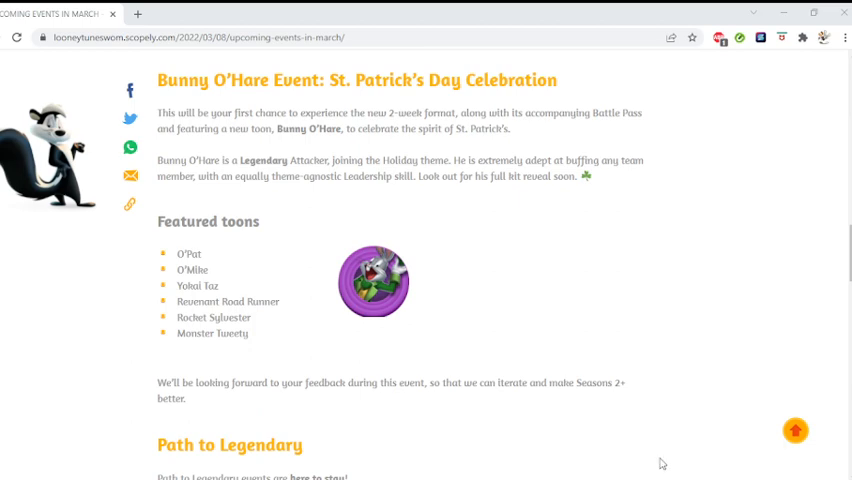